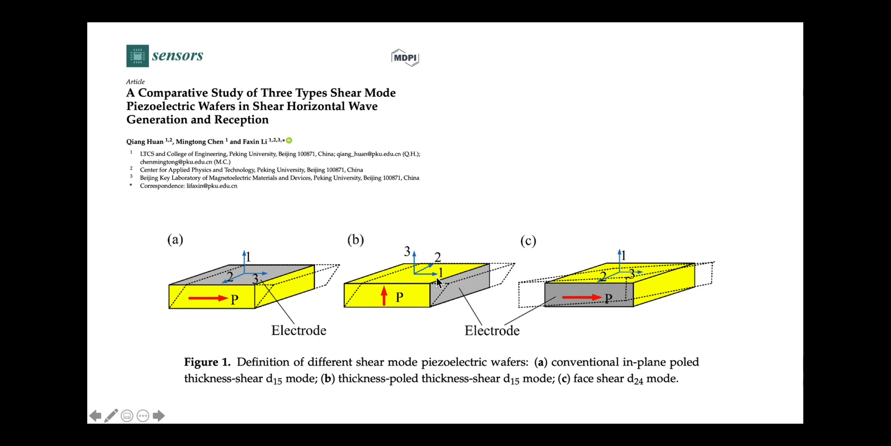
pyautogui.moveTo(354, 263)
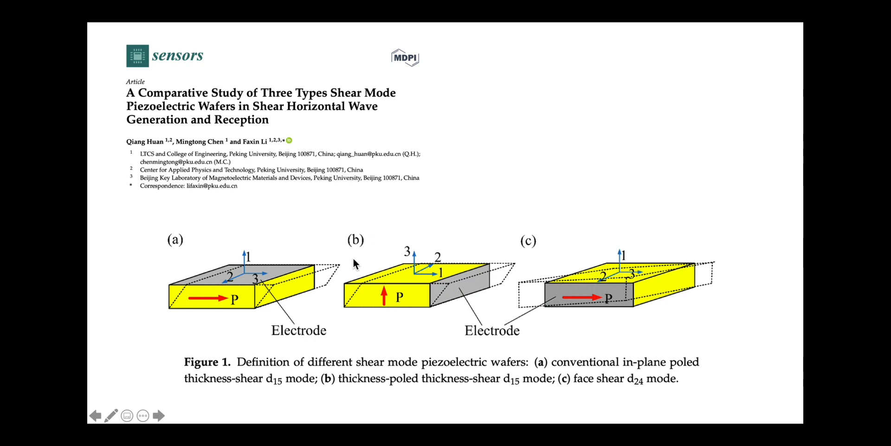
pyautogui.moveTo(440, 280)
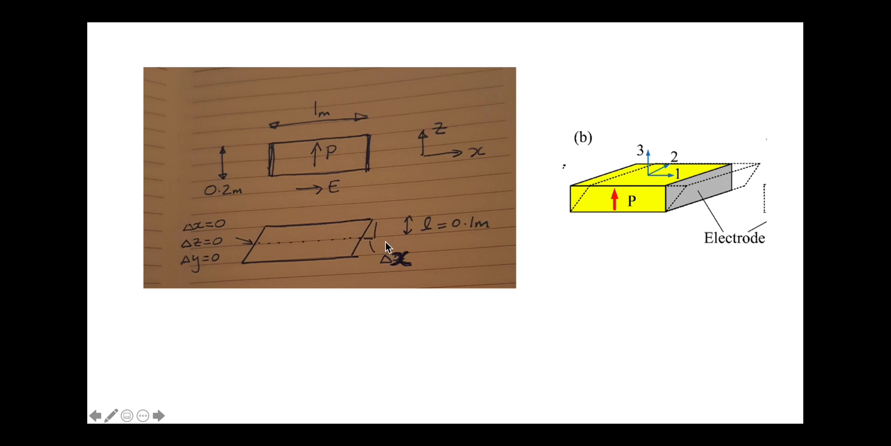
# Step: Leave the PowerPoint slideshow for the empty ANSYS Mechanical APDL window
pyautogui.click(269, 436)
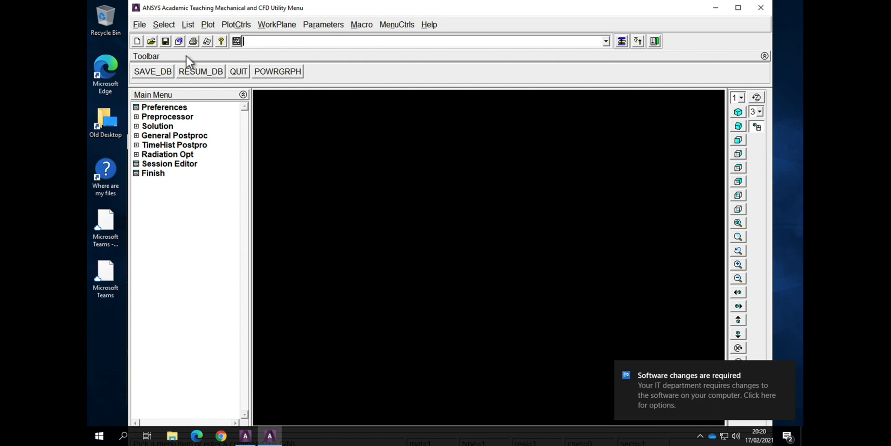
# Step: Resume the saved pzt5h PZT block database
pyautogui.click(138, 25)
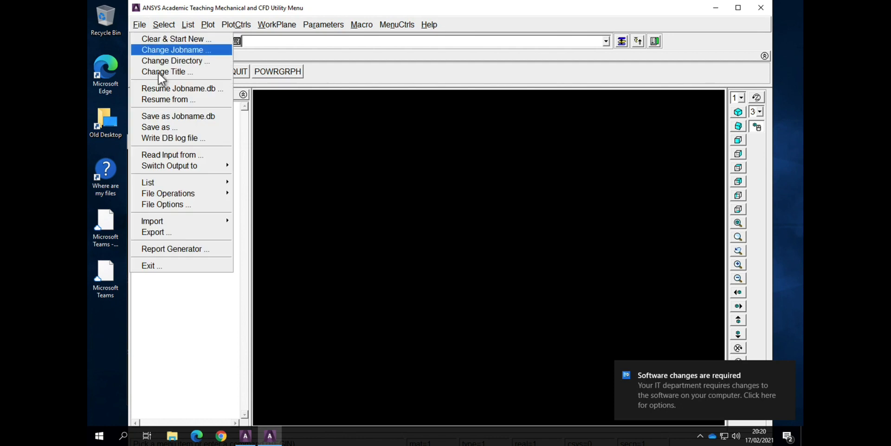
pyautogui.click(168, 99)
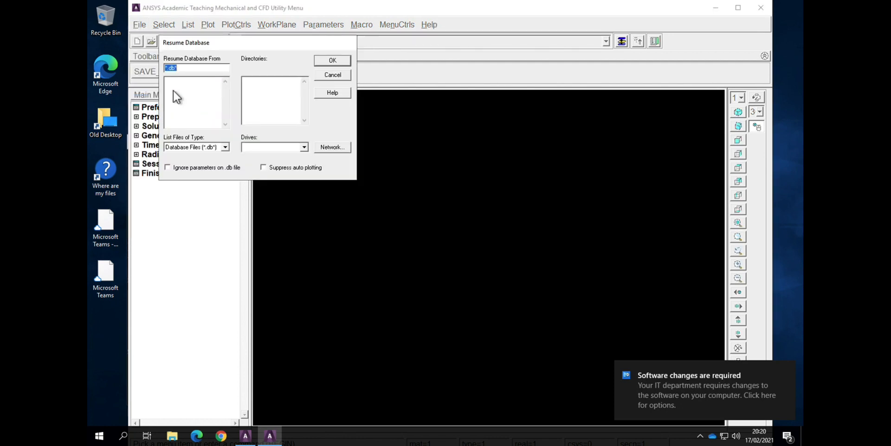
pyautogui.write('*.1')
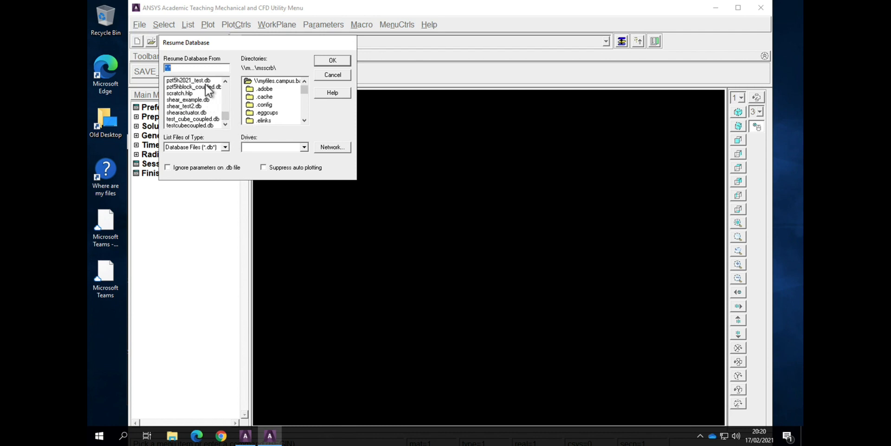
pyautogui.click(332, 75)
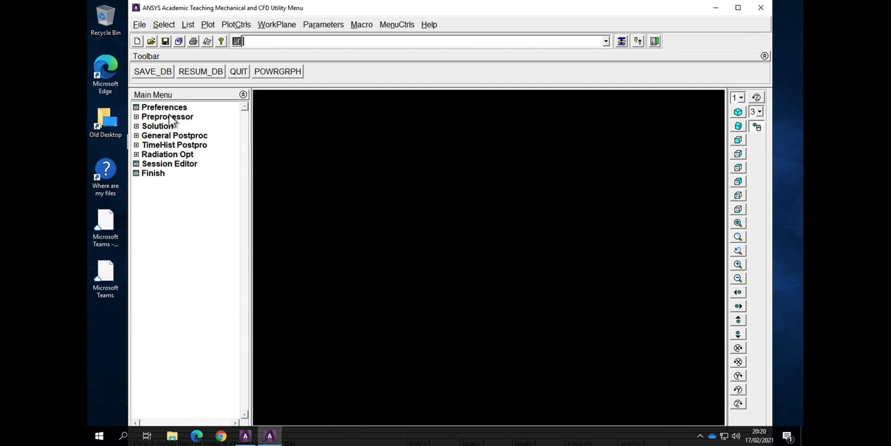
# Step: Confirm Structural and Electric preferences, review the SOLID5 element type and materials
pyautogui.click(164, 107)
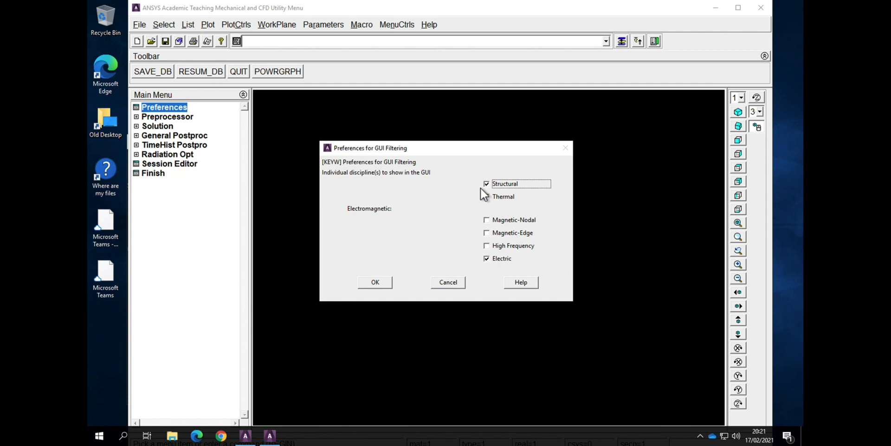
pyautogui.click(375, 282)
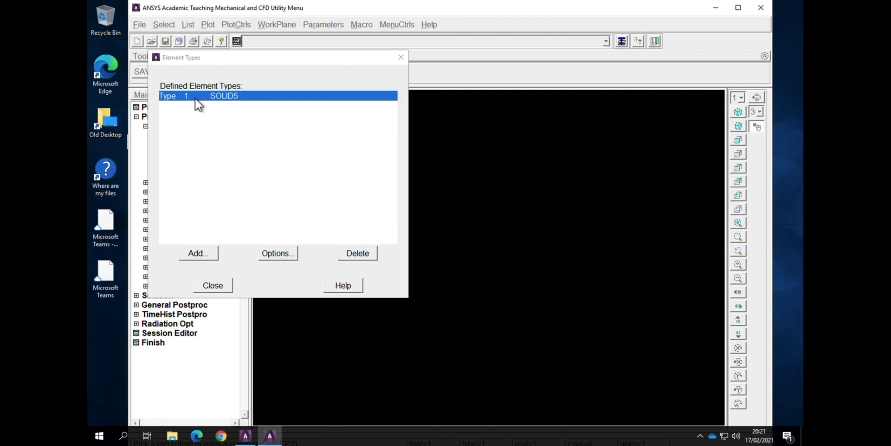
pyautogui.click(213, 285)
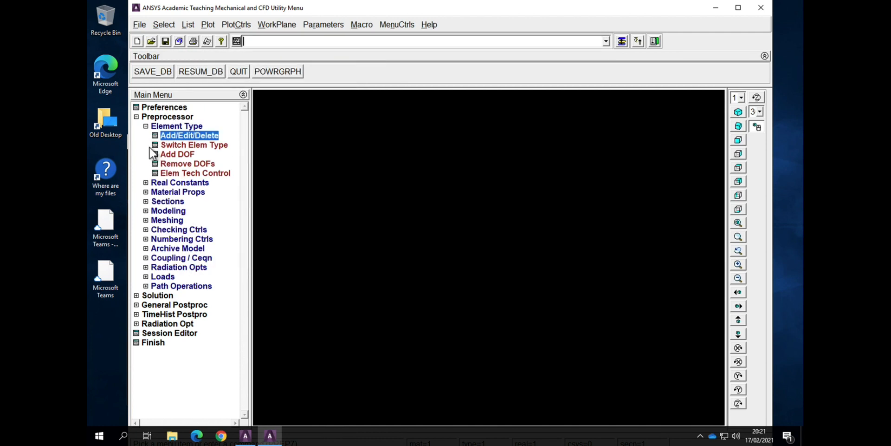
pyautogui.click(177, 144)
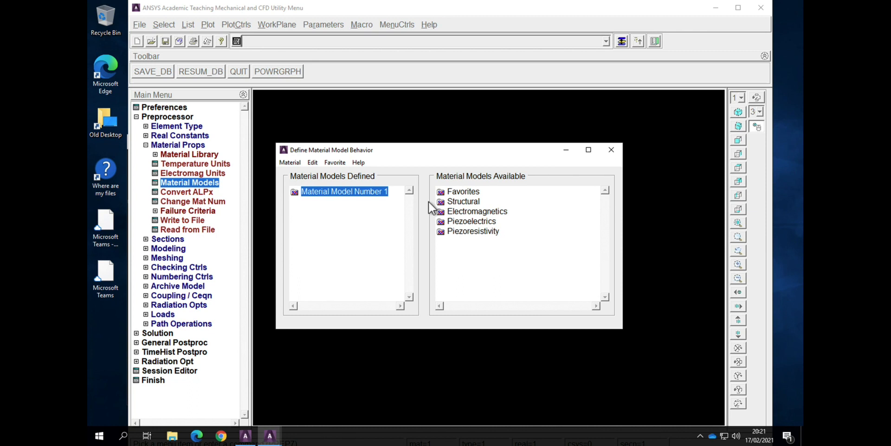
pyautogui.doubleClick(464, 201)
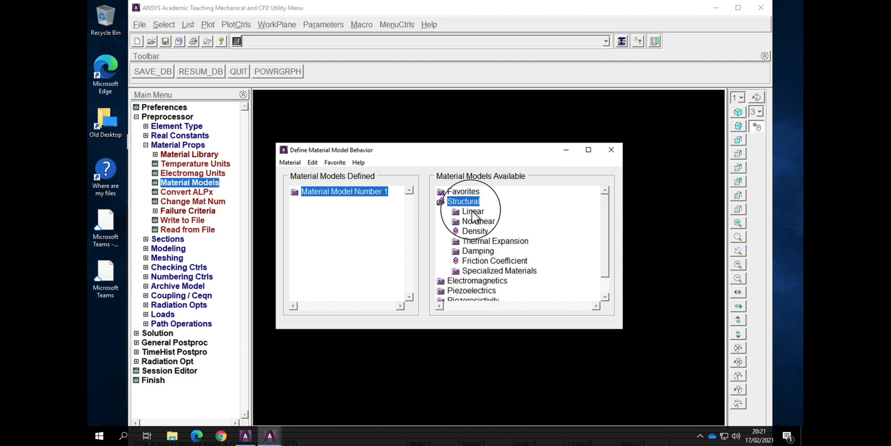
pyautogui.doubleClick(473, 211)
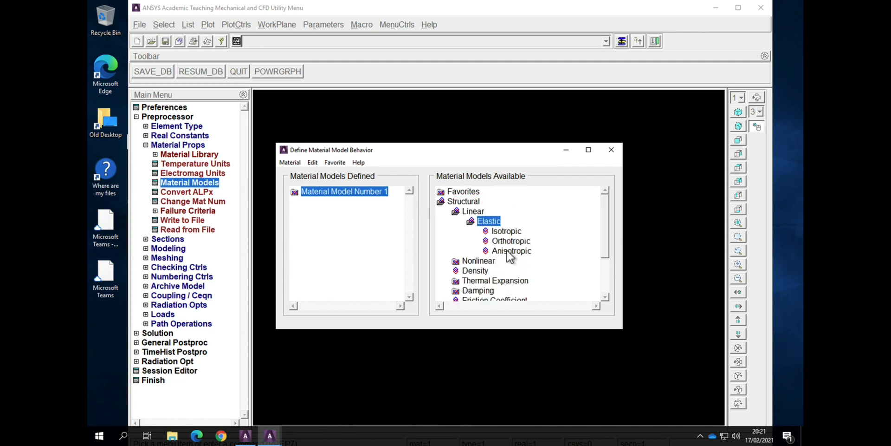
pyautogui.doubleClick(511, 250)
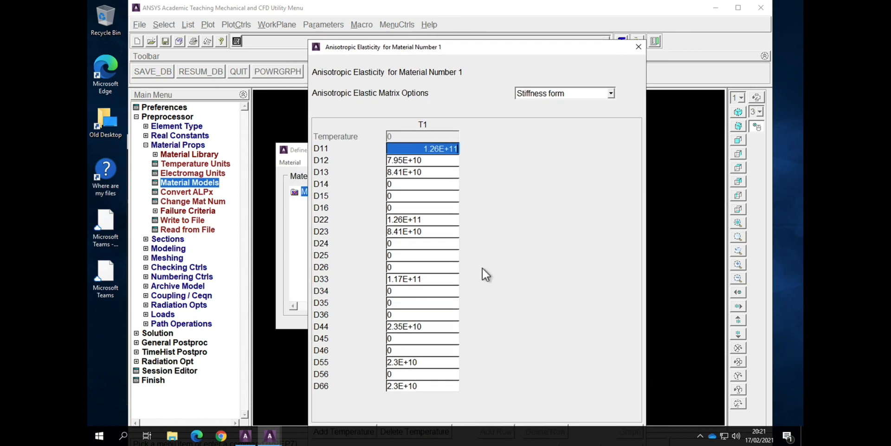
pyautogui.moveTo(572, 69)
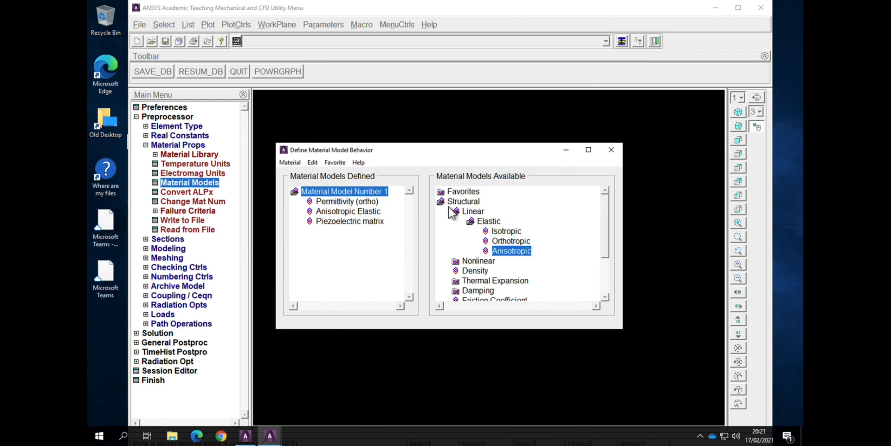
pyautogui.click(449, 211)
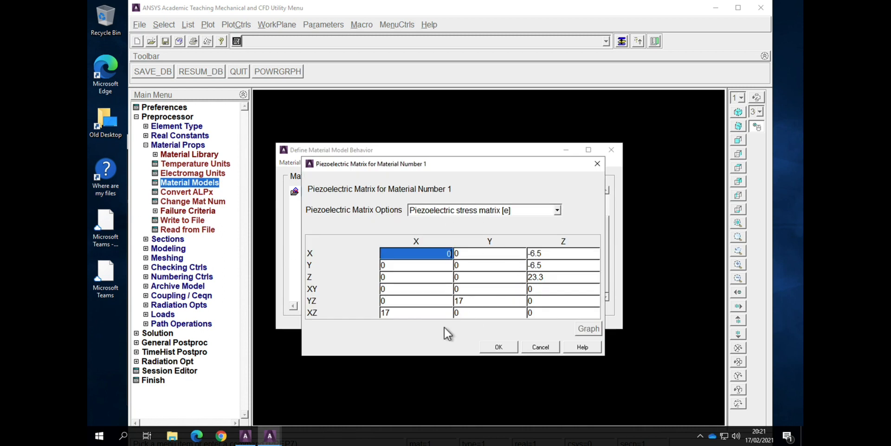
pyautogui.moveTo(407, 322)
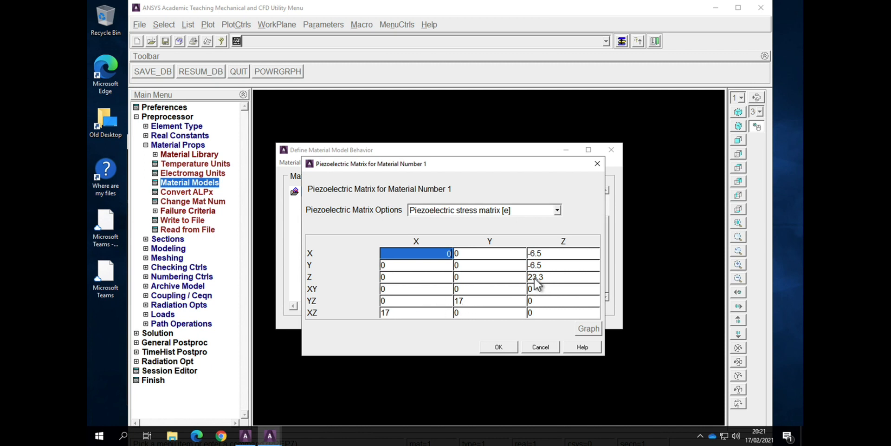
pyautogui.moveTo(539, 268)
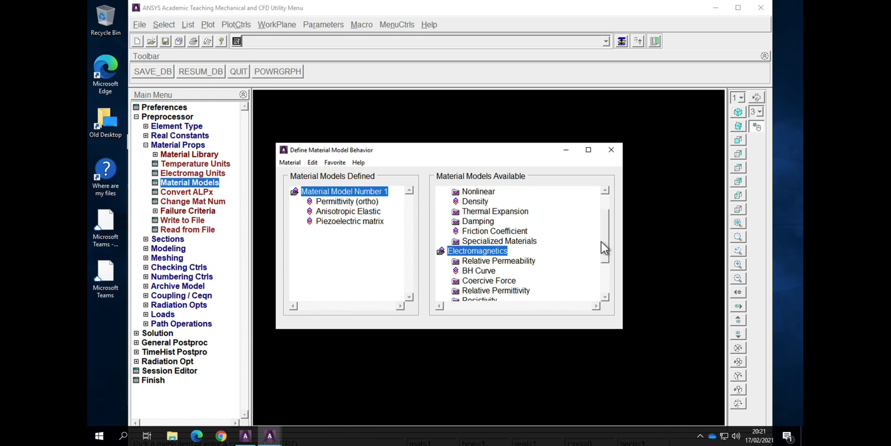
pyautogui.scroll(-3)
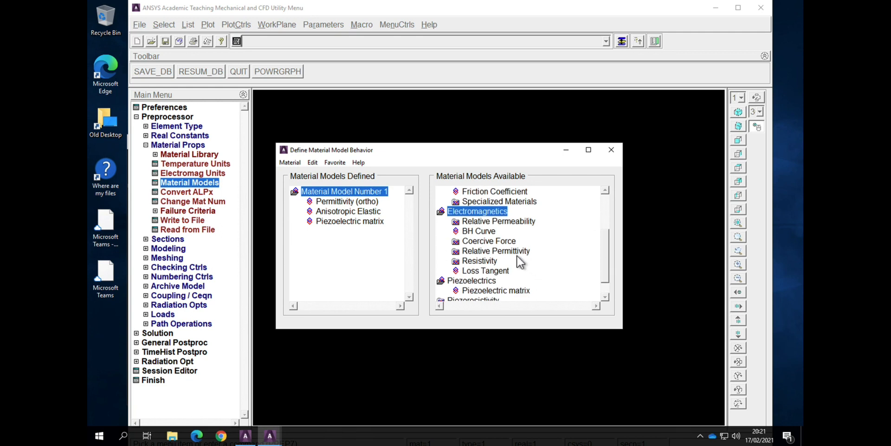
pyautogui.doubleClick(496, 251)
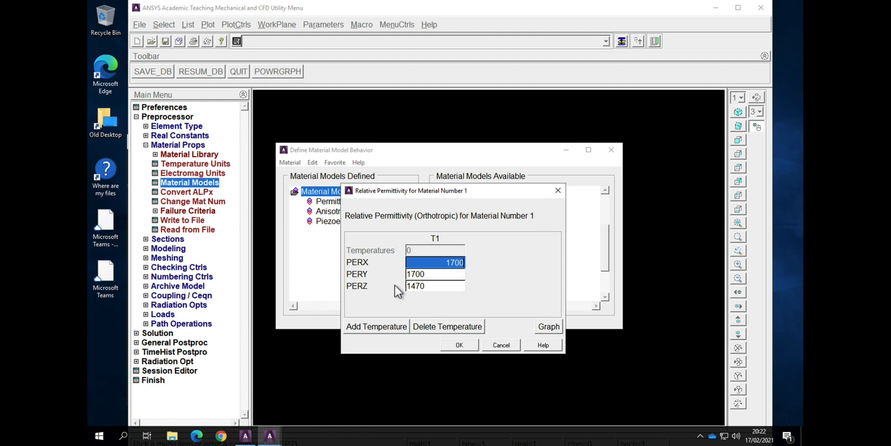
pyautogui.moveTo(426, 293)
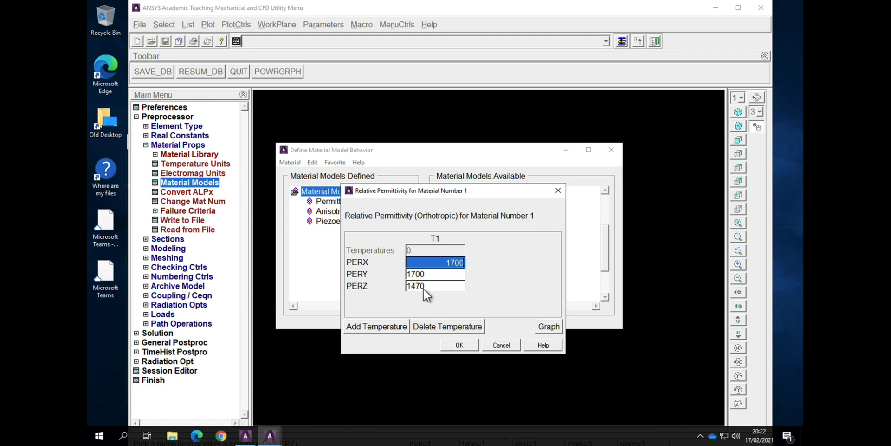
pyautogui.moveTo(457, 264)
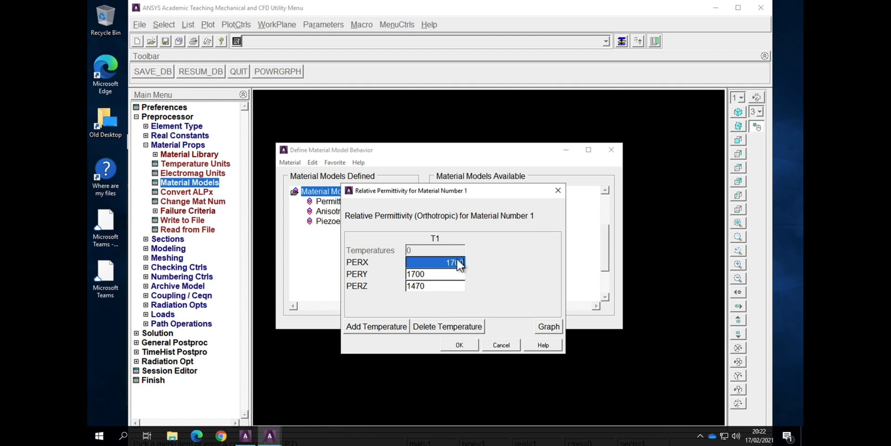
pyautogui.moveTo(458, 285)
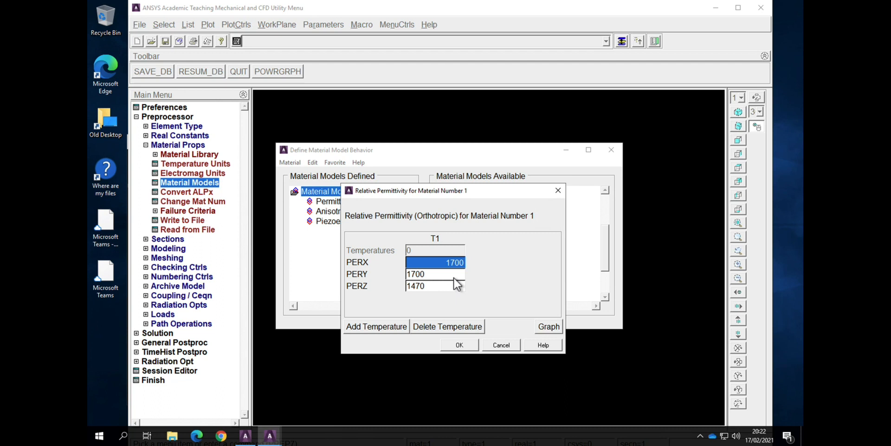
pyautogui.click(459, 345)
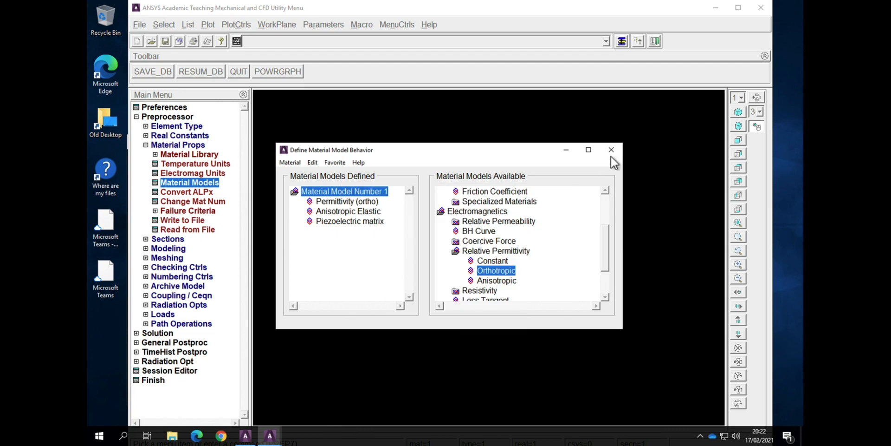
# Step: Close the material model editor and expand the Modeling volume-creation menus
pyautogui.click(612, 150)
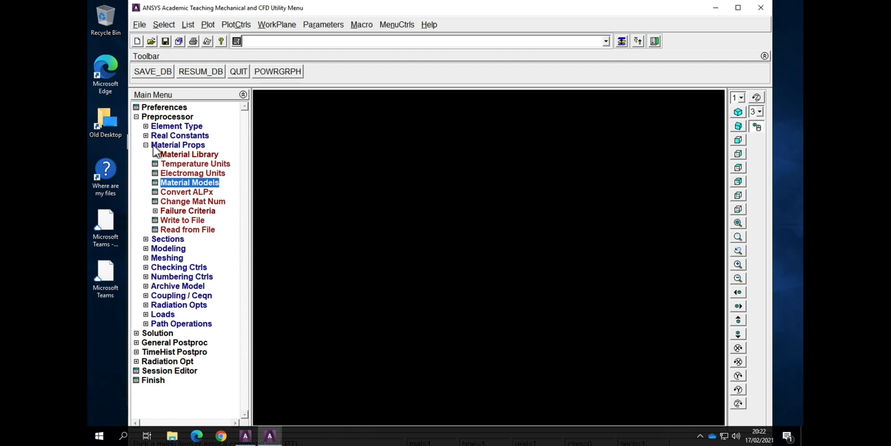
pyautogui.click(147, 145)
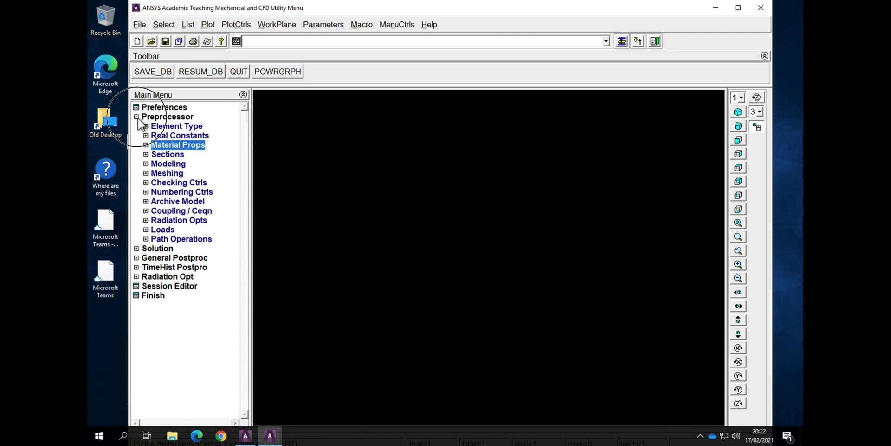
pyautogui.click(167, 116)
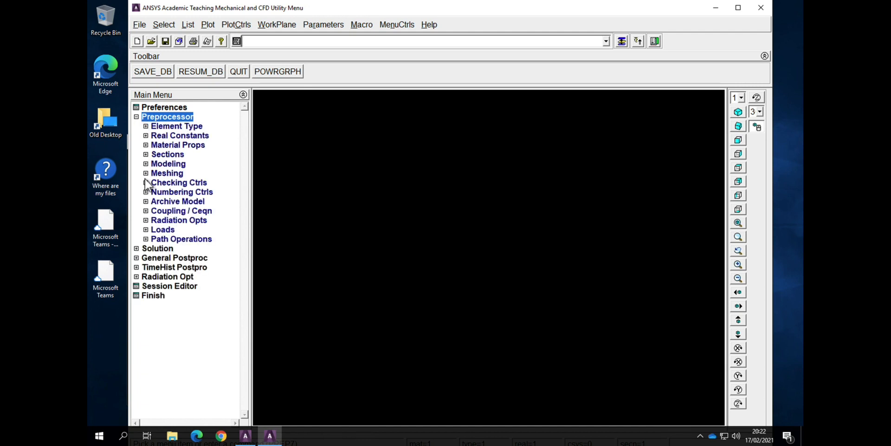
pyautogui.click(167, 164)
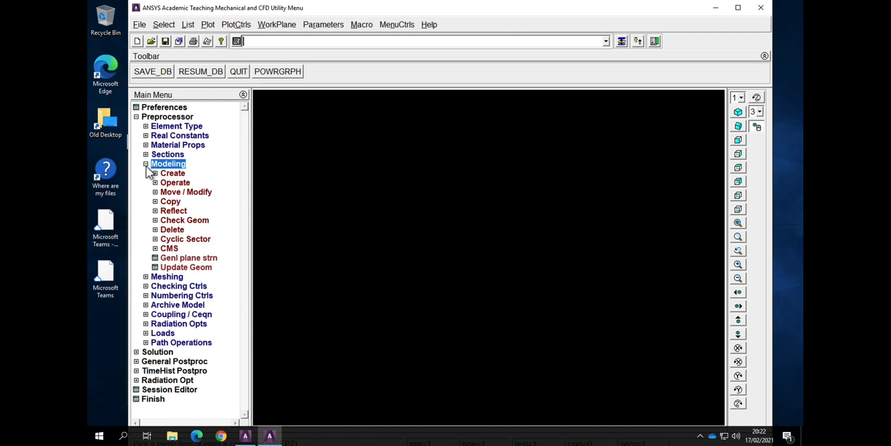
pyautogui.click(172, 173)
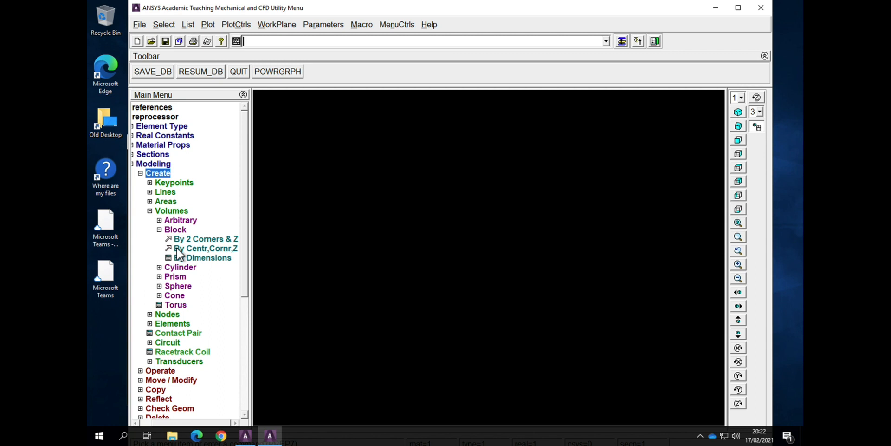
# Step: Create a block by dimensions with X2=1, Y2=1 and Z2=0.2
pyautogui.click(207, 258)
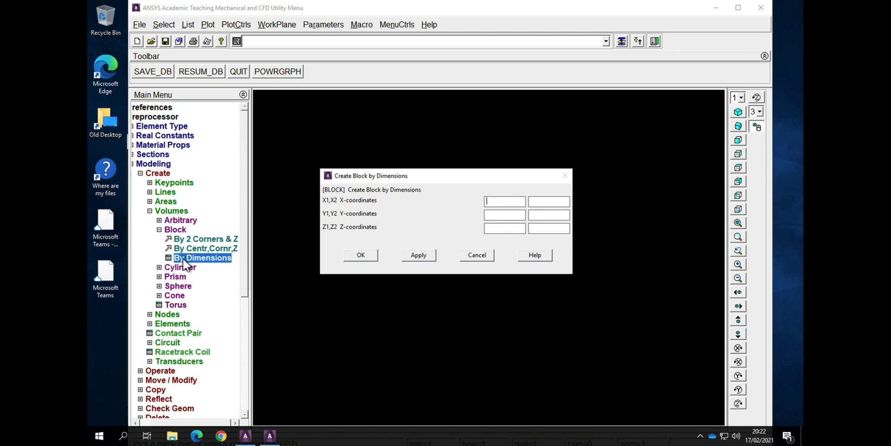
pyautogui.write('0')
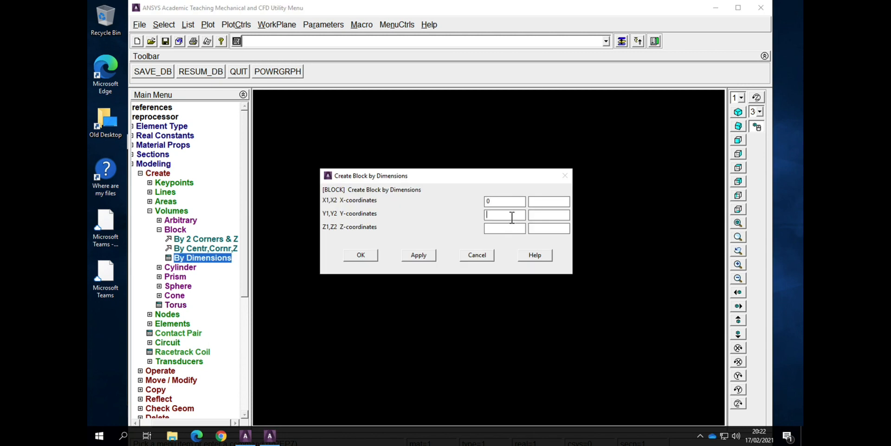
pyautogui.write('0')
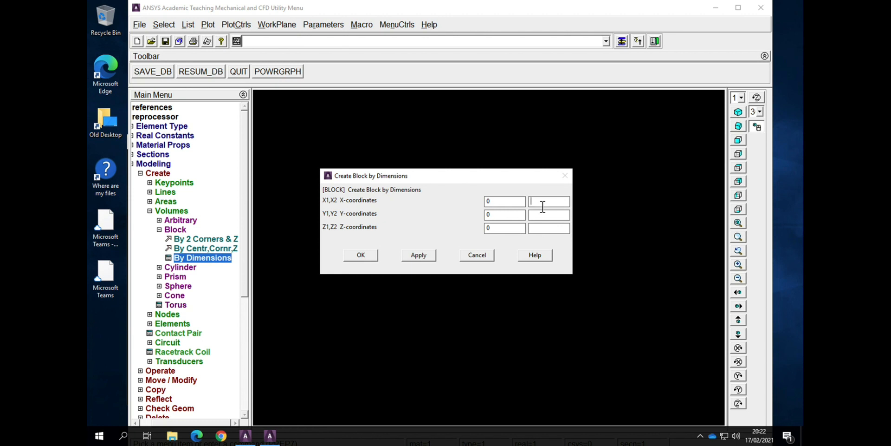
pyautogui.write('1')
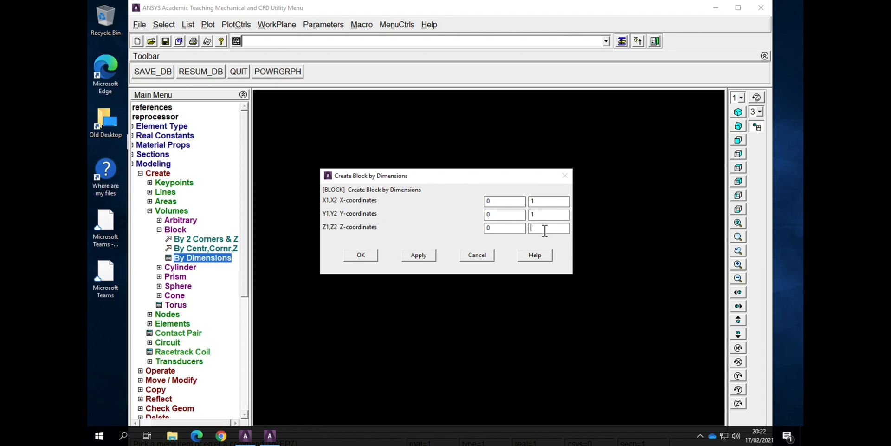
pyautogui.write('0.2')
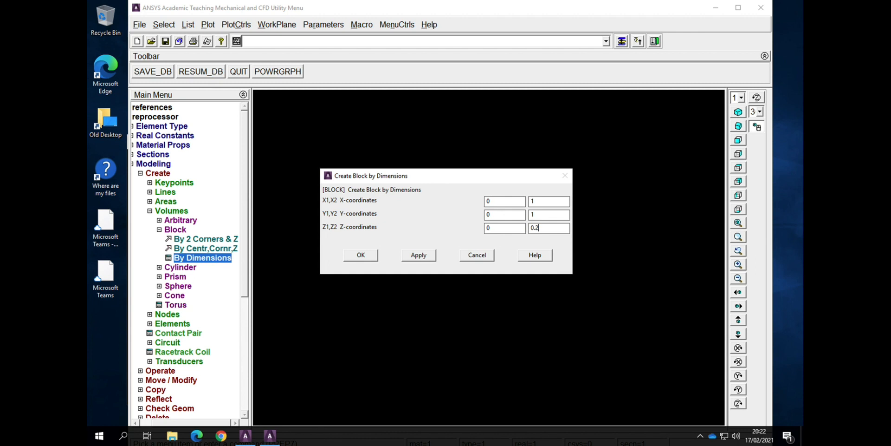
pyautogui.moveTo(380, 237)
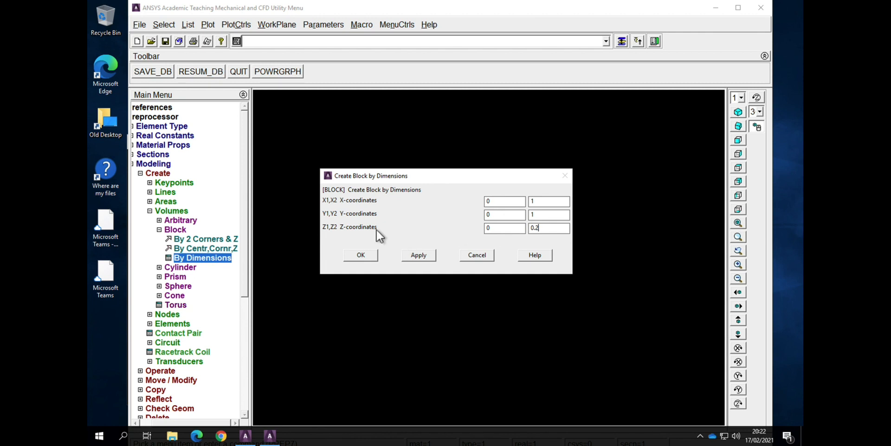
pyautogui.moveTo(361, 252)
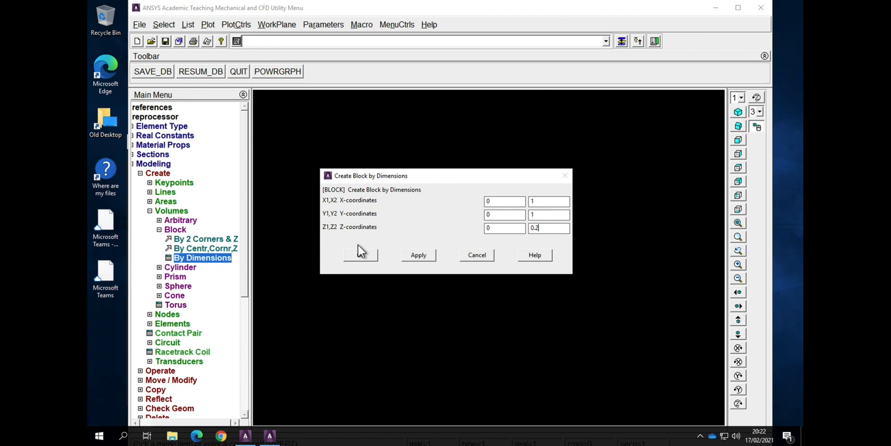
pyautogui.click(360, 254)
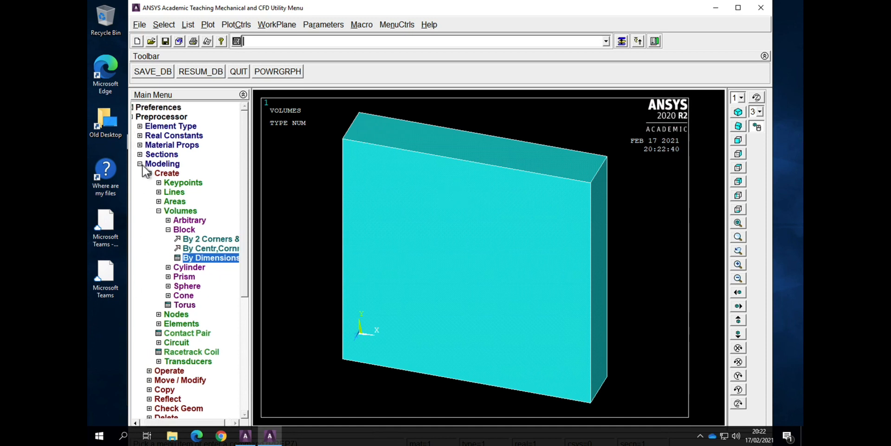
# Step: Set the MeshTool global size to 6 divisions (NDIV=6) and start volume meshing
pyautogui.click(139, 163)
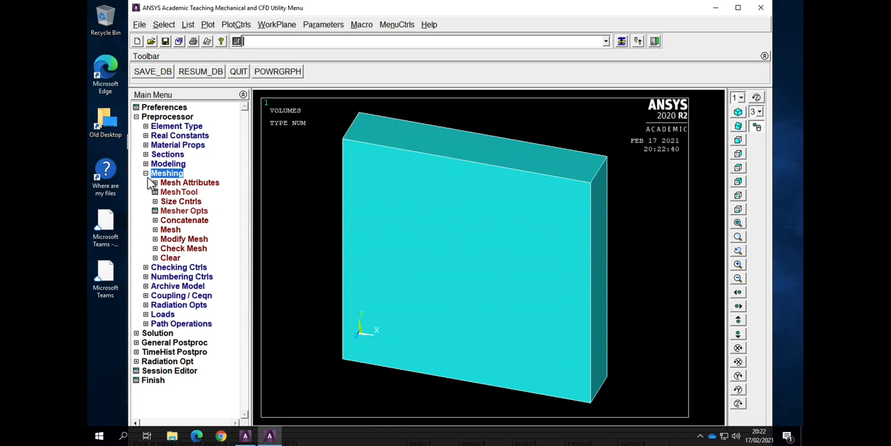
pyautogui.click(178, 191)
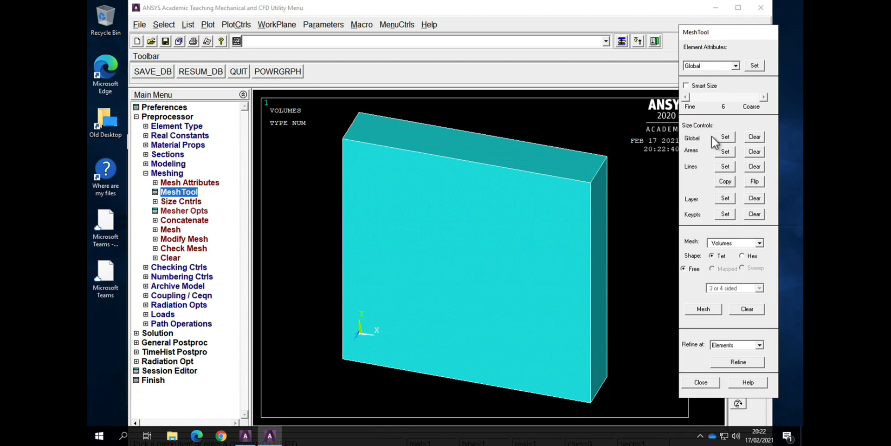
pyautogui.click(725, 137)
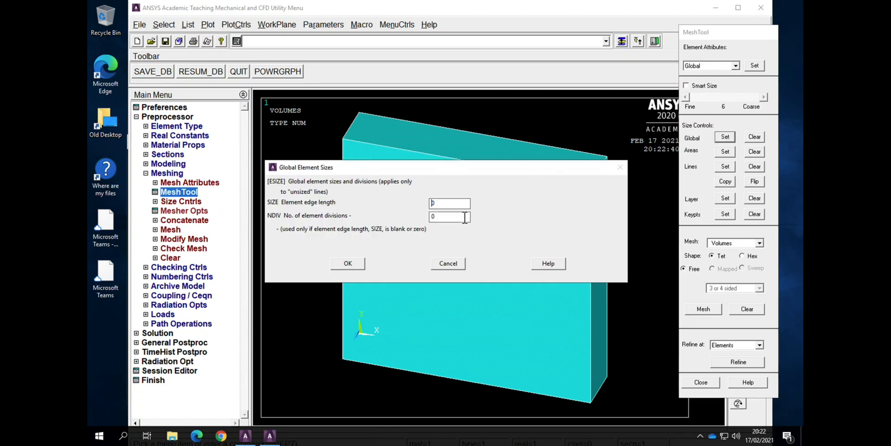
pyautogui.write('6')
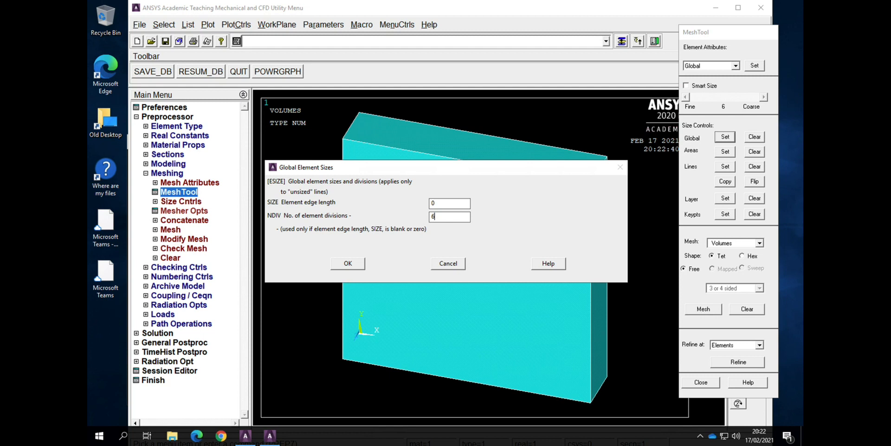
pyautogui.moveTo(352, 282)
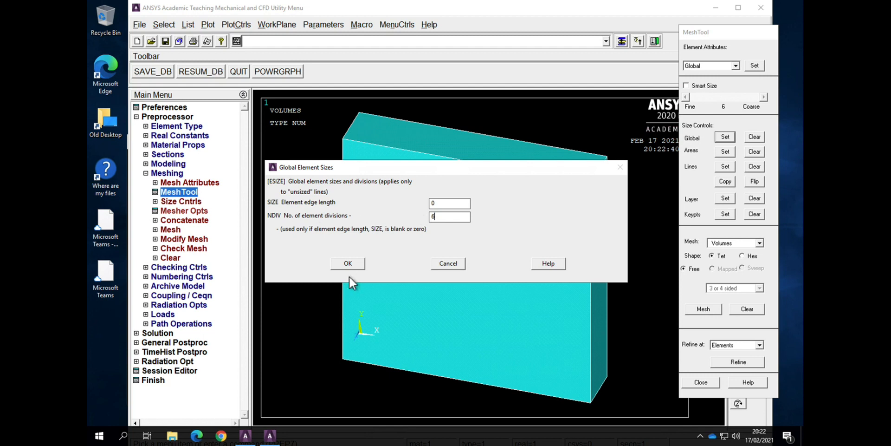
pyautogui.click(348, 263)
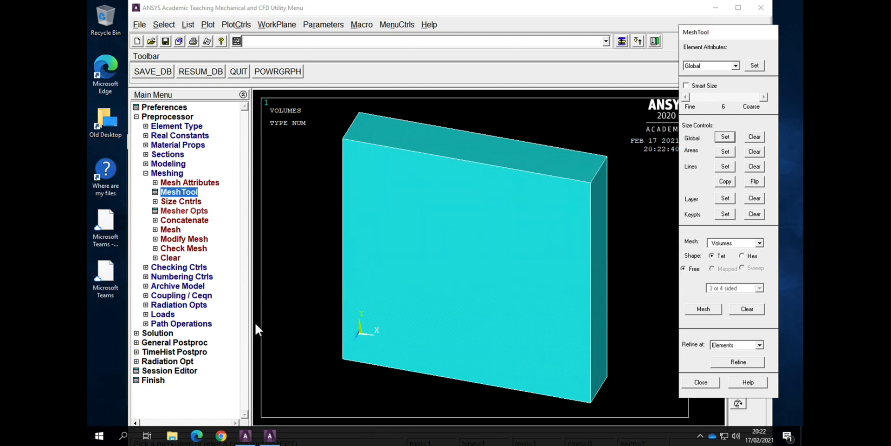
pyautogui.click(703, 309)
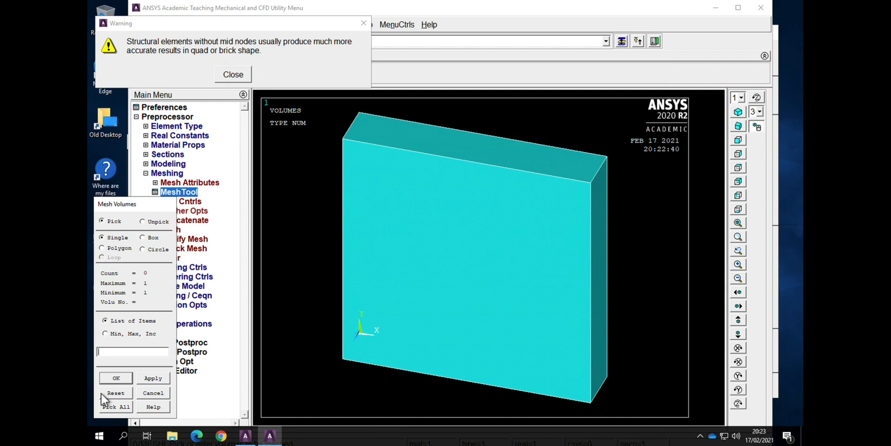
# Step: Mesh all volumes with Pick All and dismiss the mid-node warning
pyautogui.click(116, 378)
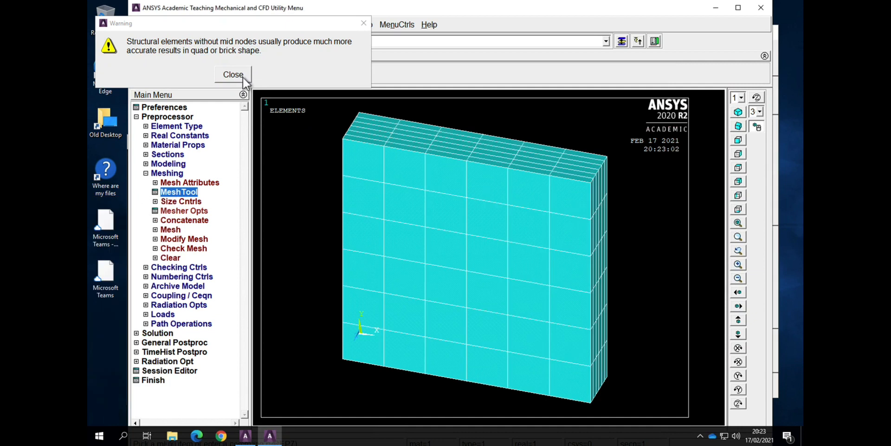
pyautogui.moveTo(239, 61)
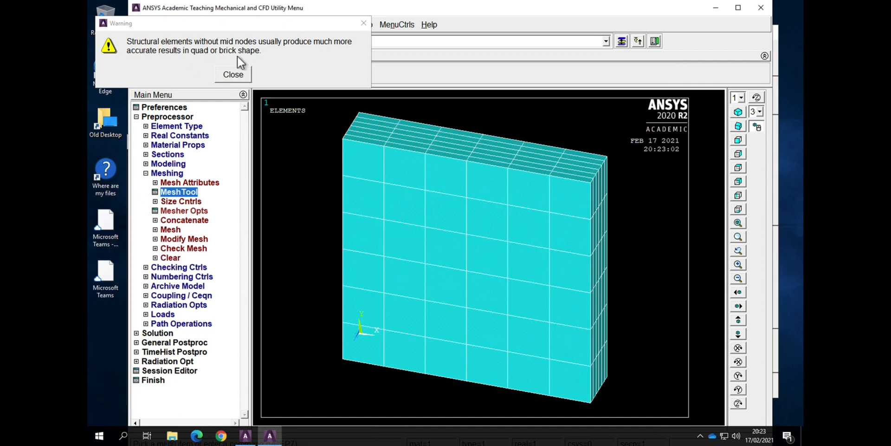
pyautogui.moveTo(230, 80)
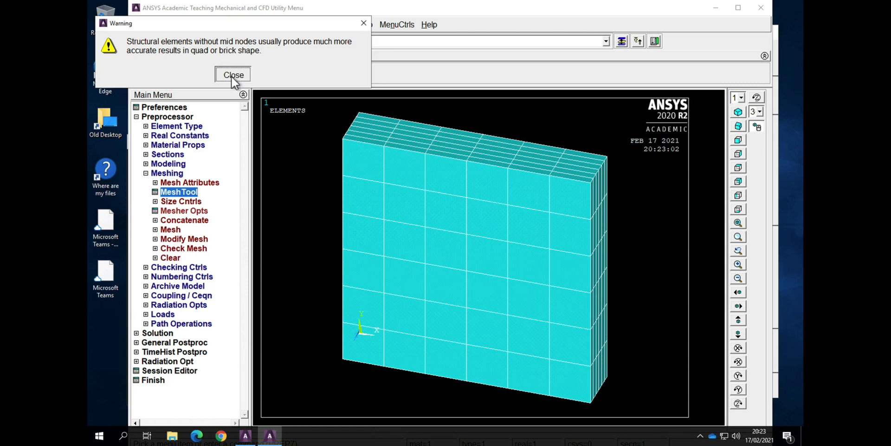
pyautogui.click(233, 75)
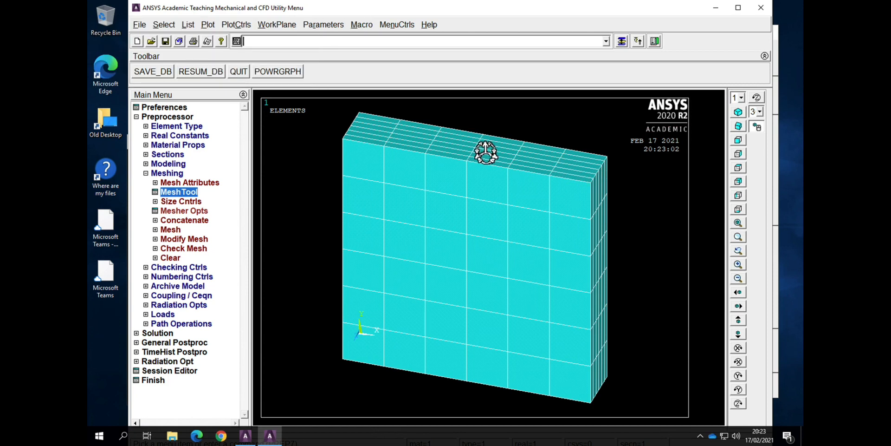
pyautogui.moveTo(594, 168)
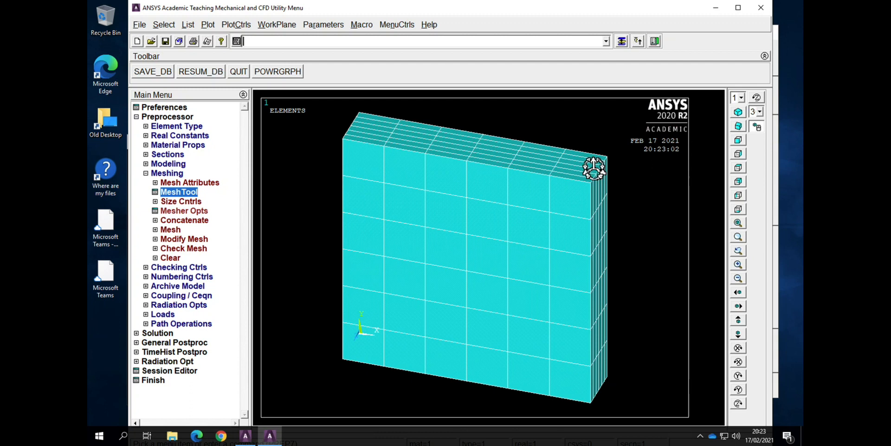
pyautogui.moveTo(391, 143)
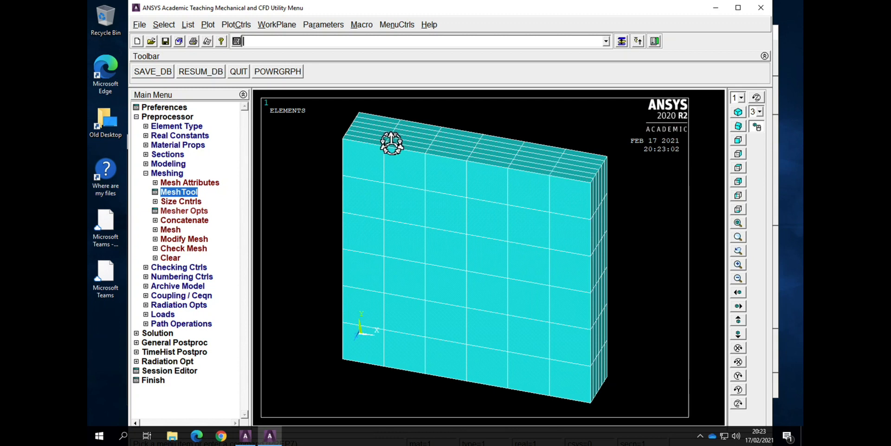
pyautogui.moveTo(560, 175)
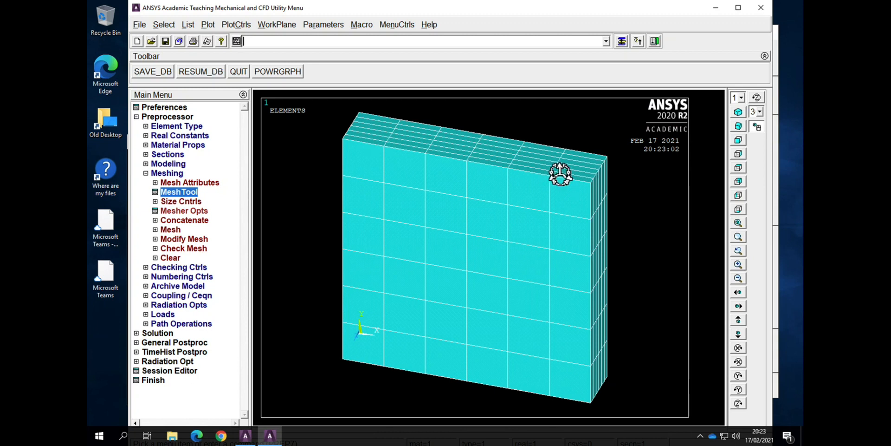
pyautogui.moveTo(728, 278)
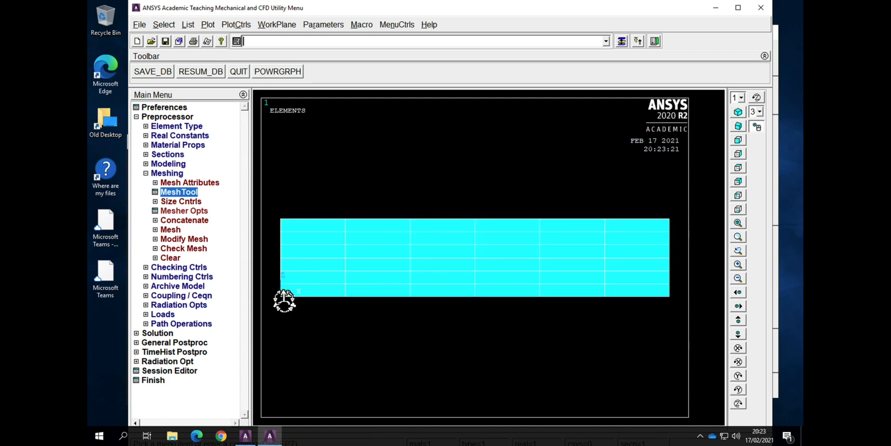
pyautogui.moveTo(281, 293)
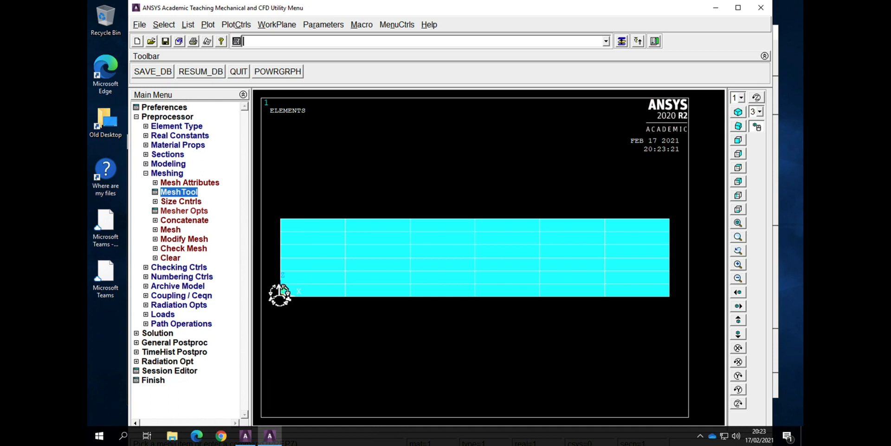
pyautogui.moveTo(289, 309)
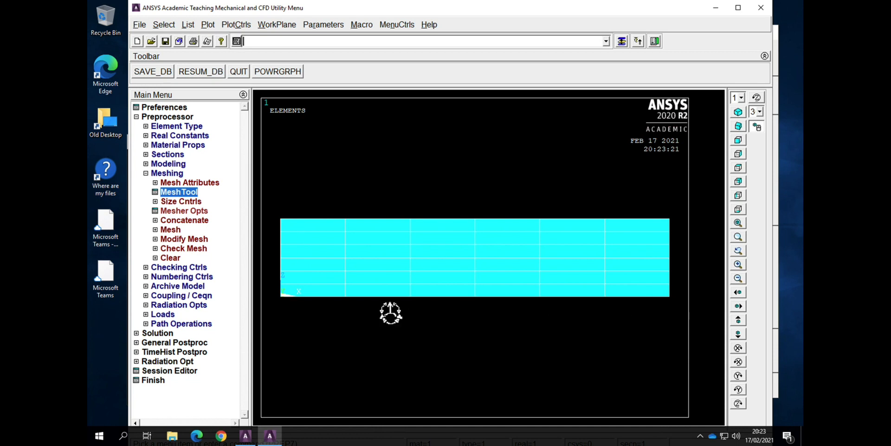
pyautogui.moveTo(630, 314)
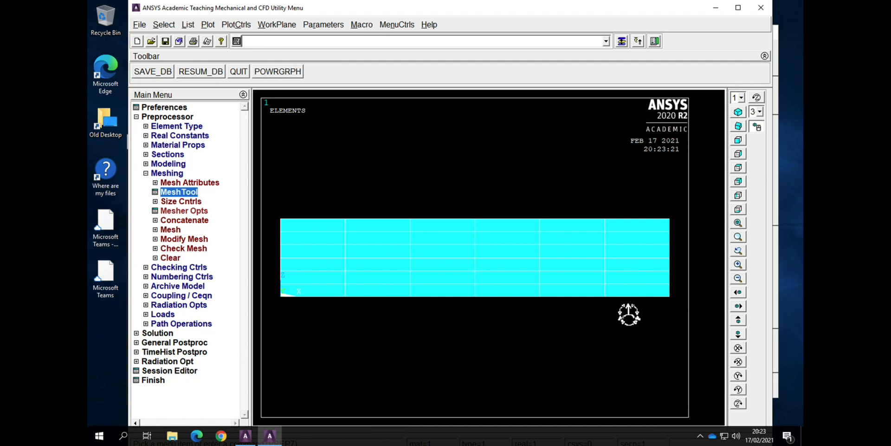
pyautogui.moveTo(291, 222)
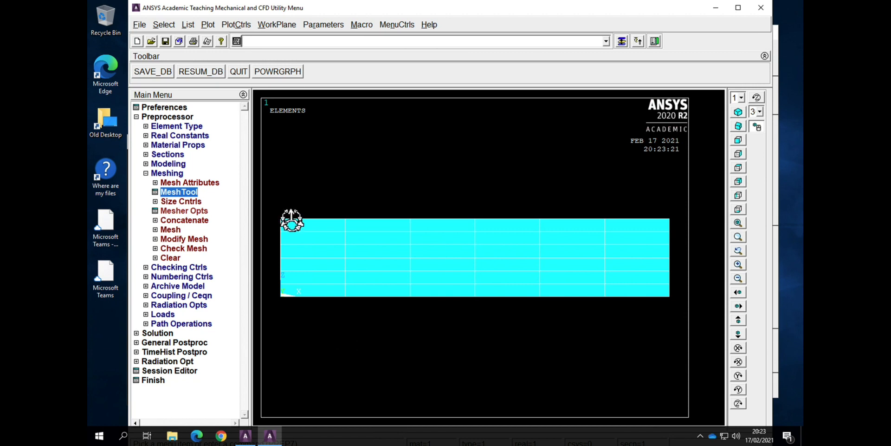
pyautogui.moveTo(291, 270)
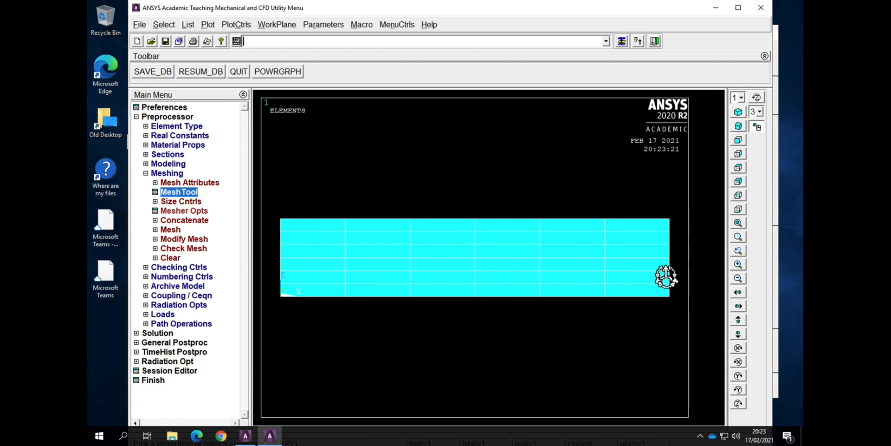
pyautogui.moveTo(173, 34)
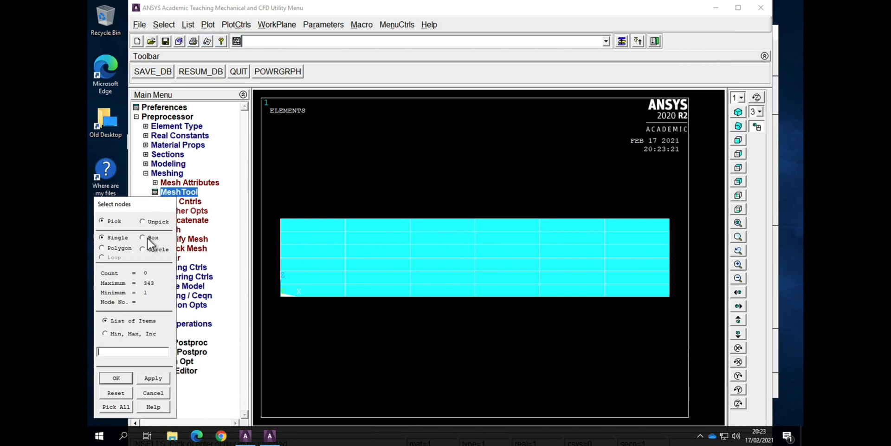
# Step: Confirm the left-face nodes and couple their voltage as set 1 with CP,1,VOLT,ALL
pyautogui.click(142, 237)
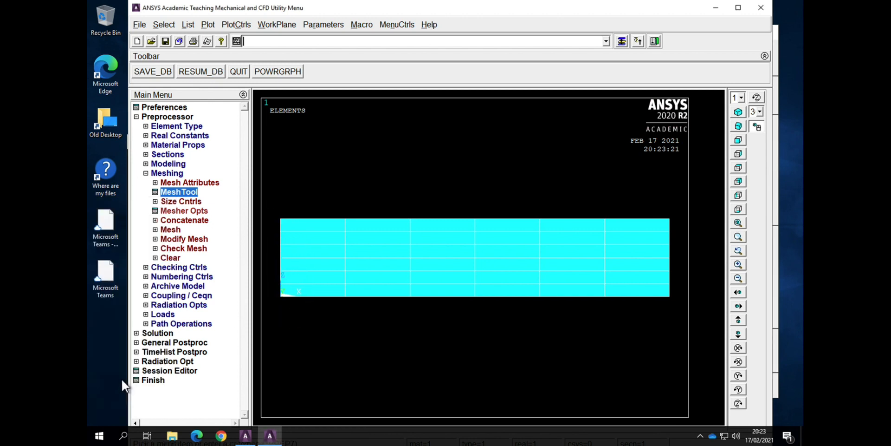
pyautogui.write('CP,1')
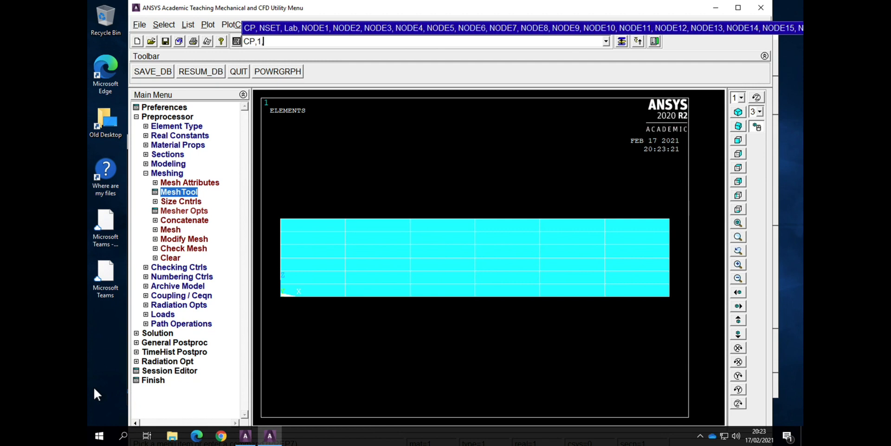
pyautogui.write('VOLT')
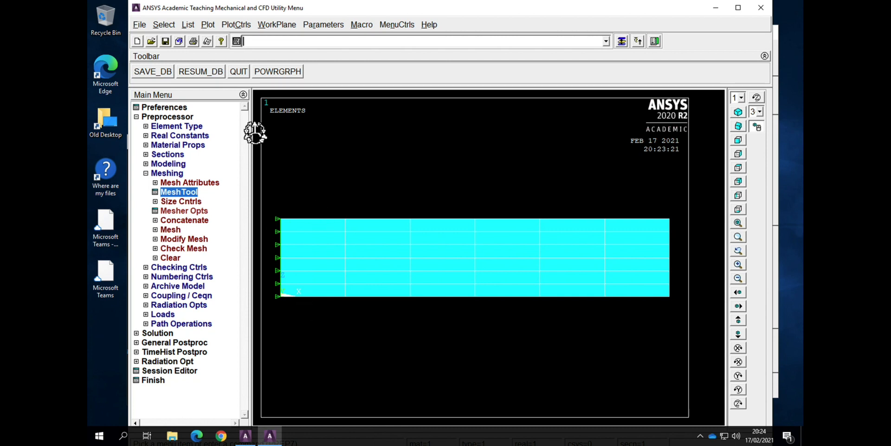
pyautogui.moveTo(164, 31)
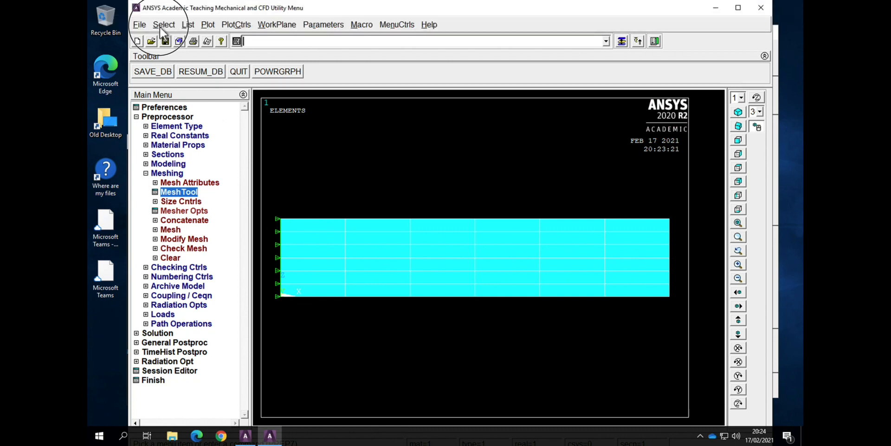
# Step: Box-select the 49 right-edge nodes, then enter a CP command that gets rejected
pyautogui.click(164, 25)
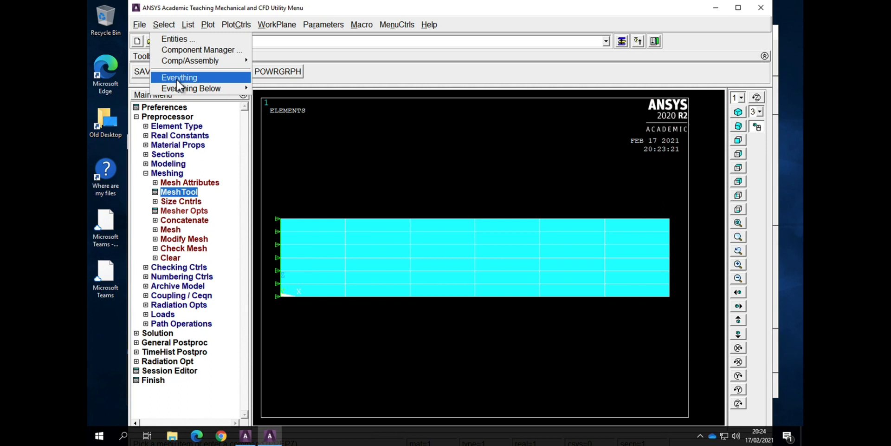
pyautogui.moveTo(170, 36)
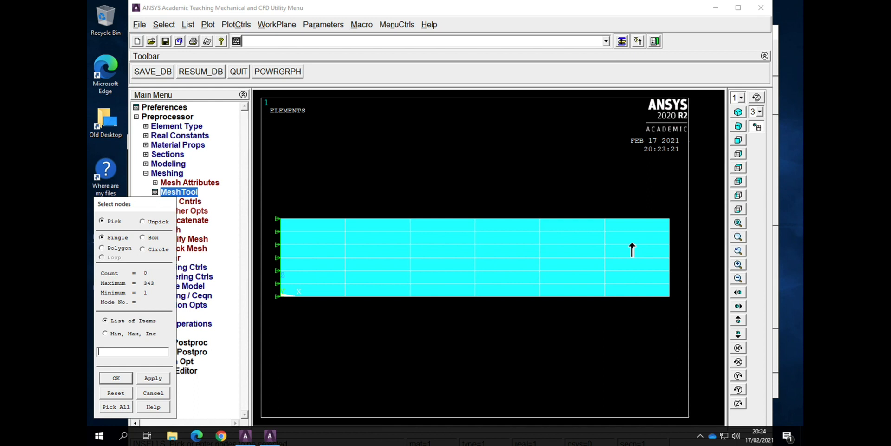
pyautogui.click(141, 237)
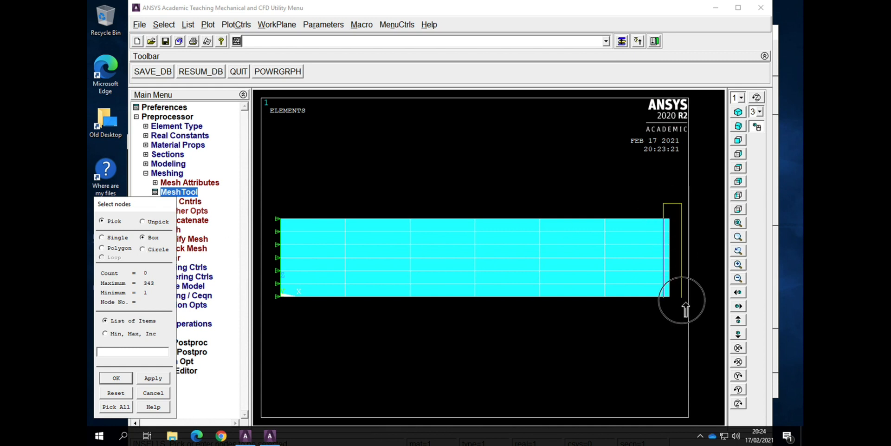
pyautogui.moveTo(671, 204); pyautogui.dragTo(671, 295)
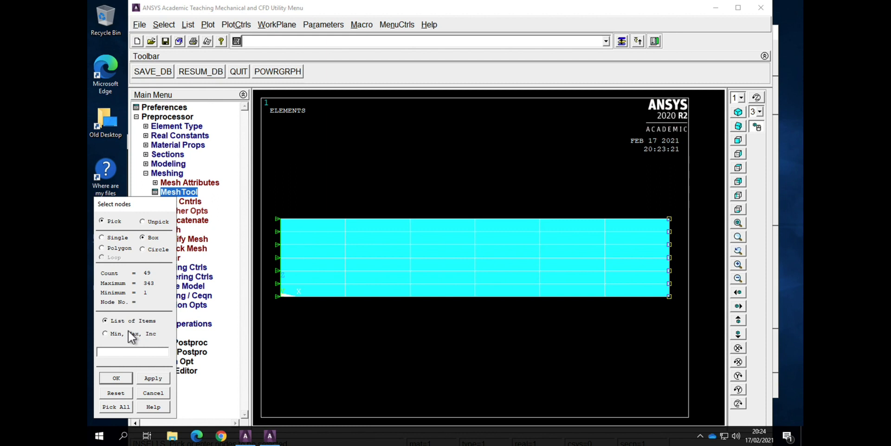
pyautogui.click(153, 392)
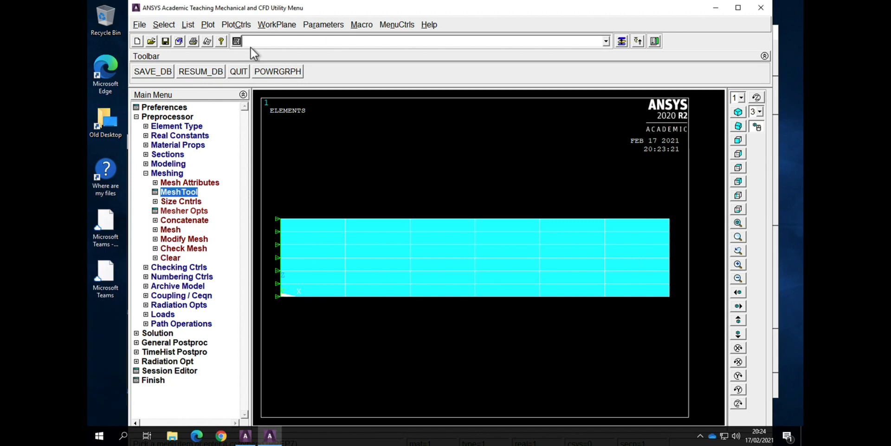
pyautogui.write('CP')
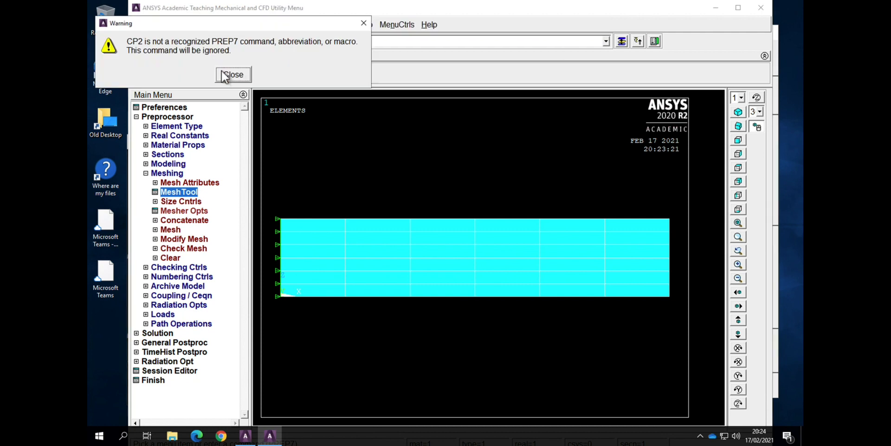
# Step: Couple the right-edge nodes' voltage as set 2 (CP,2,VOLT,ALL), then redisplay all nodes
pyautogui.click(232, 74)
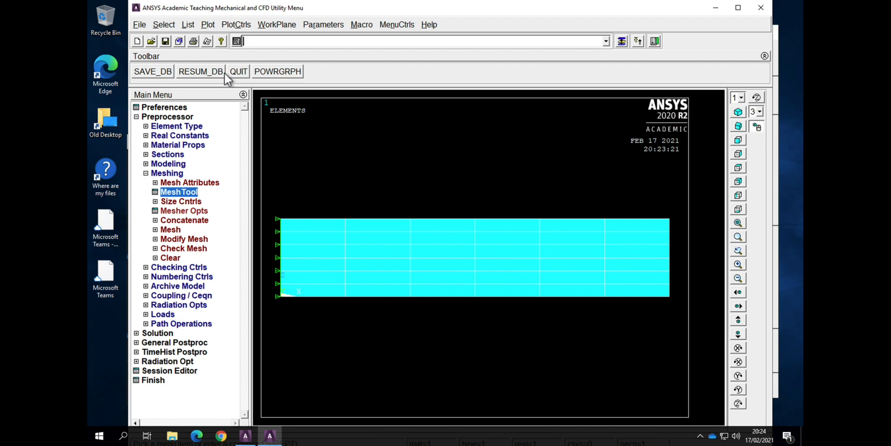
pyautogui.click(207, 25)
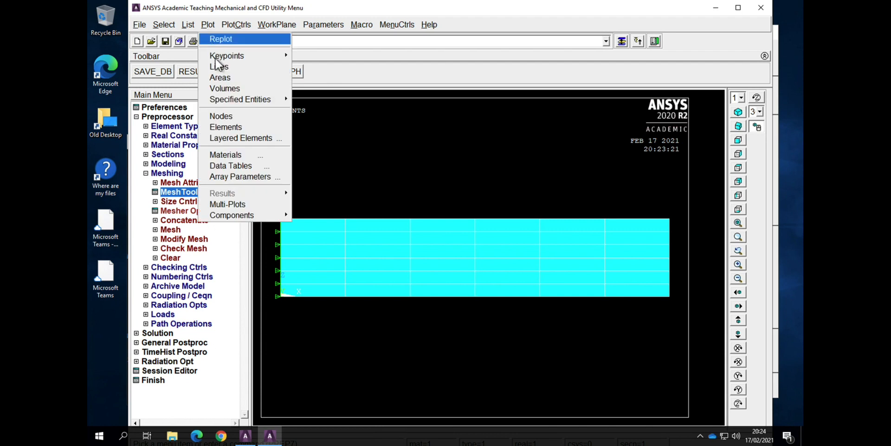
pyautogui.click(221, 116)
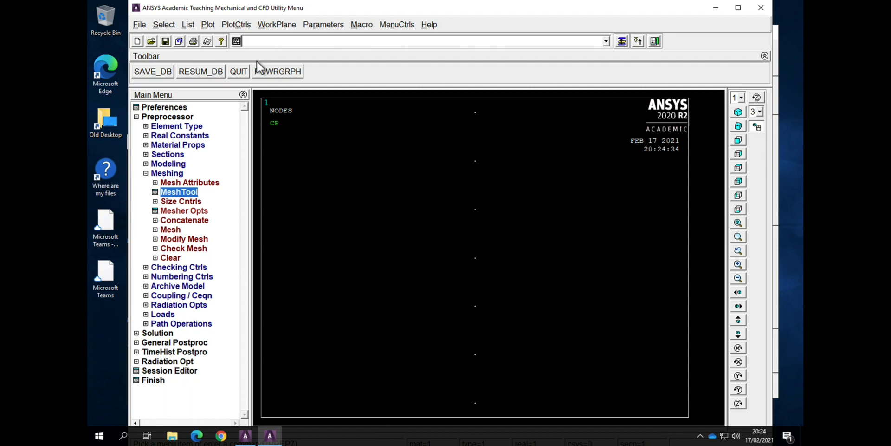
pyautogui.write('CP')
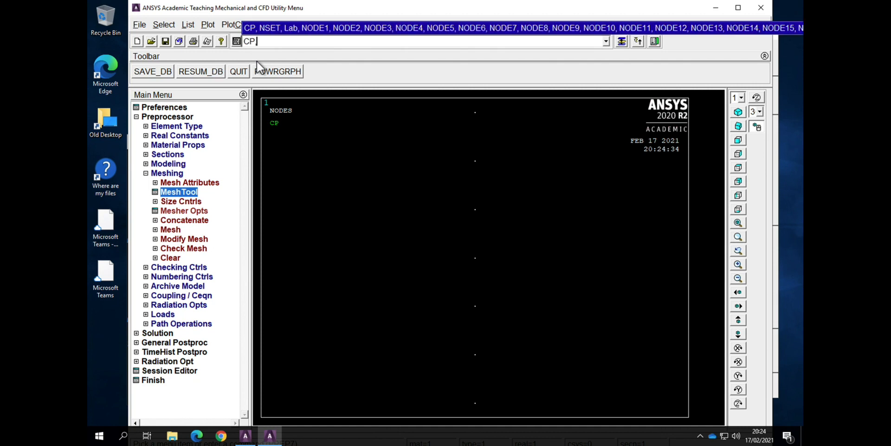
pyautogui.write(',2')
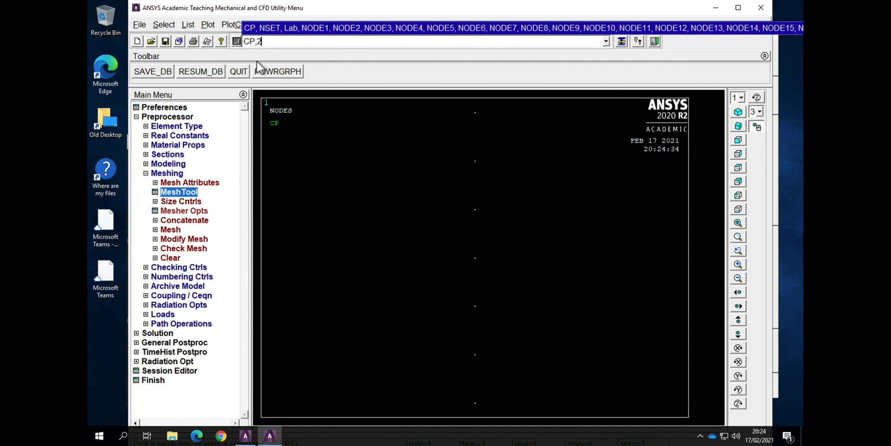
pyautogui.write(',VOL')
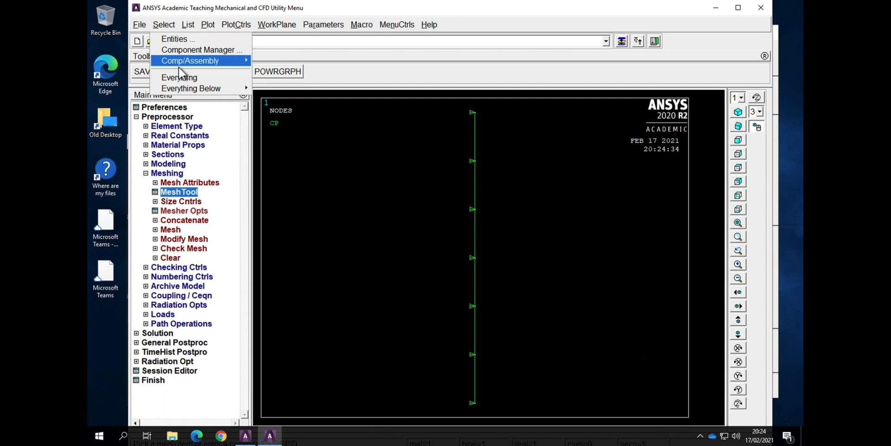
pyautogui.click(207, 25)
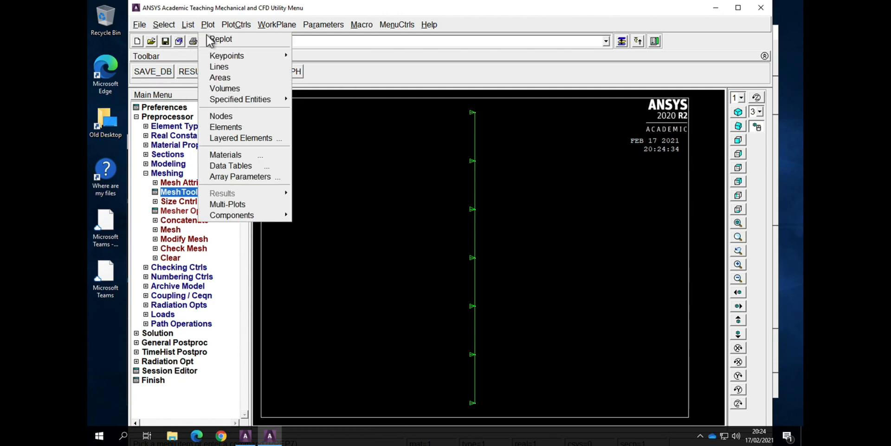
pyautogui.click(221, 116)
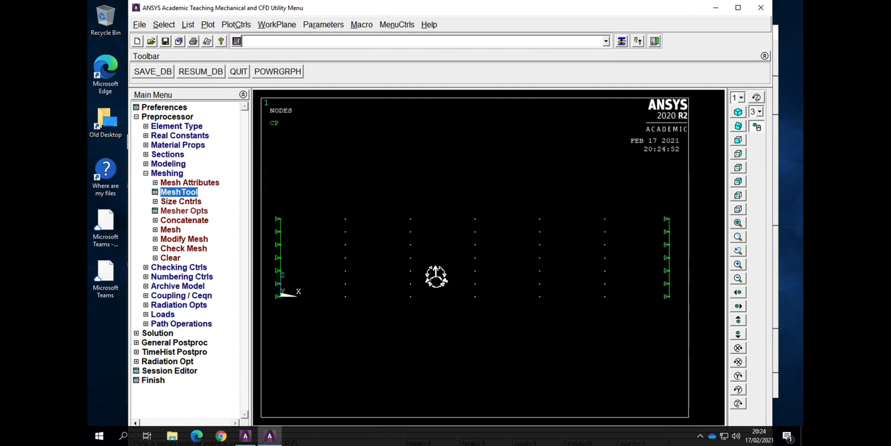
pyautogui.click(606, 41)
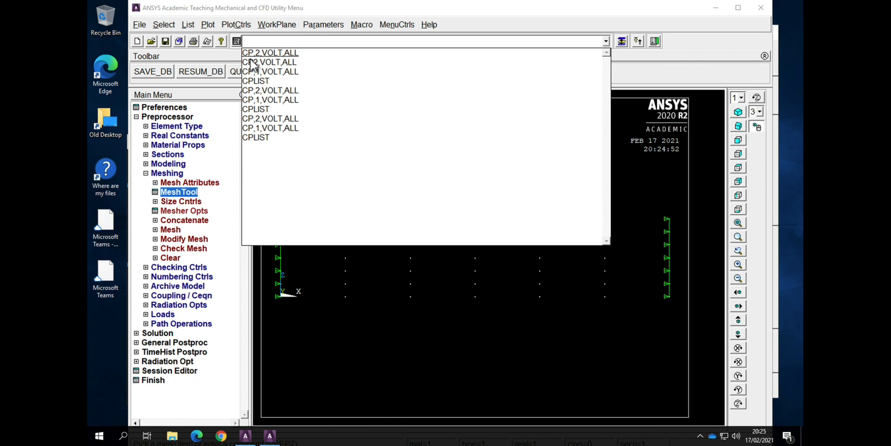
pyautogui.moveTo(605, 50)
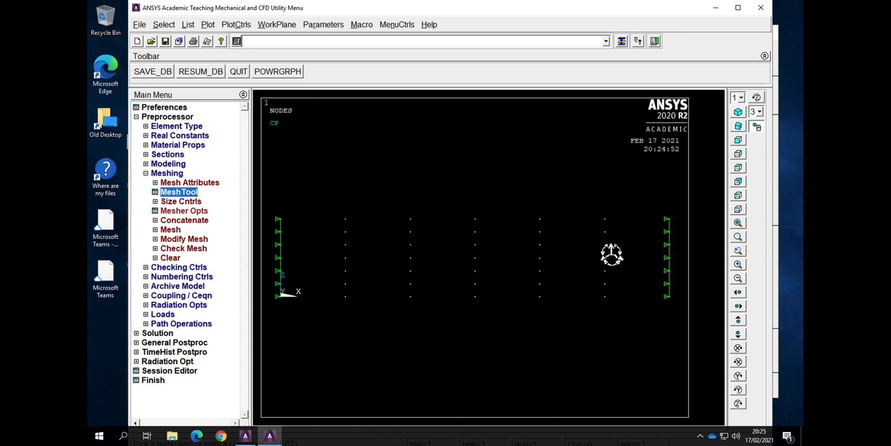
pyautogui.moveTo(324, 265)
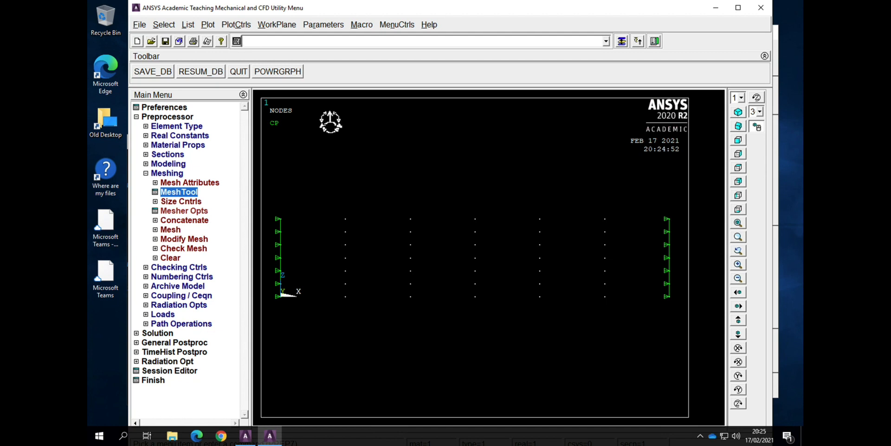
pyautogui.write('C')
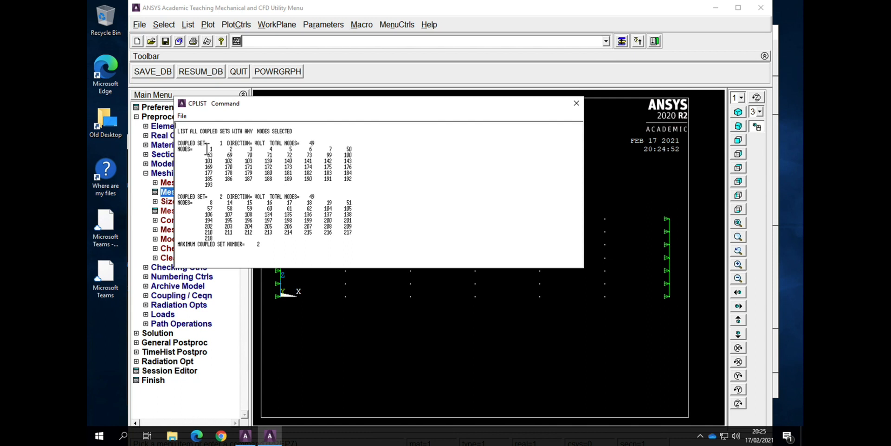
pyautogui.moveTo(213, 203)
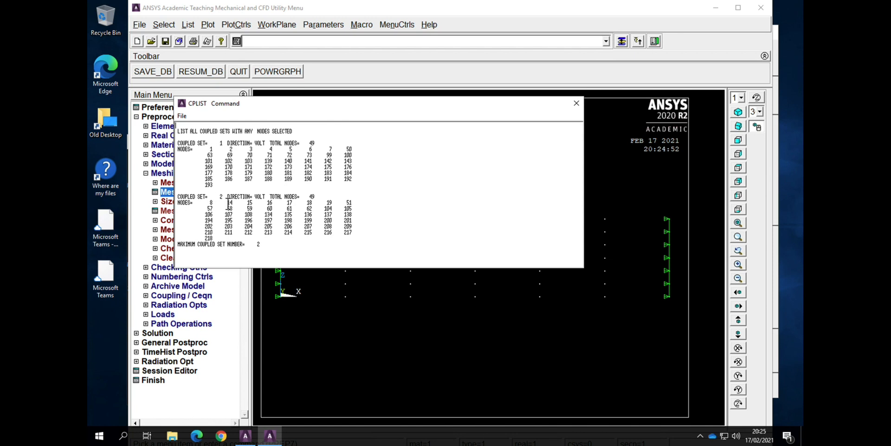
pyautogui.moveTo(215, 211)
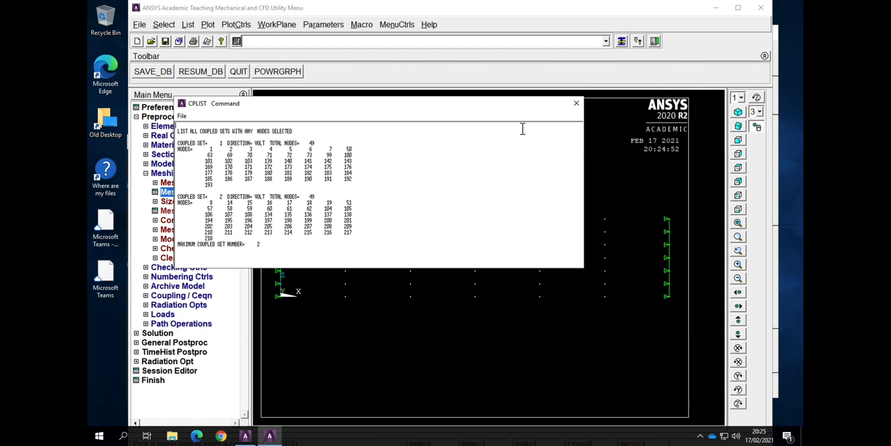
# Step: Close the CPLIST listing showing 49 nodes in each coupled set
pyautogui.click(576, 103)
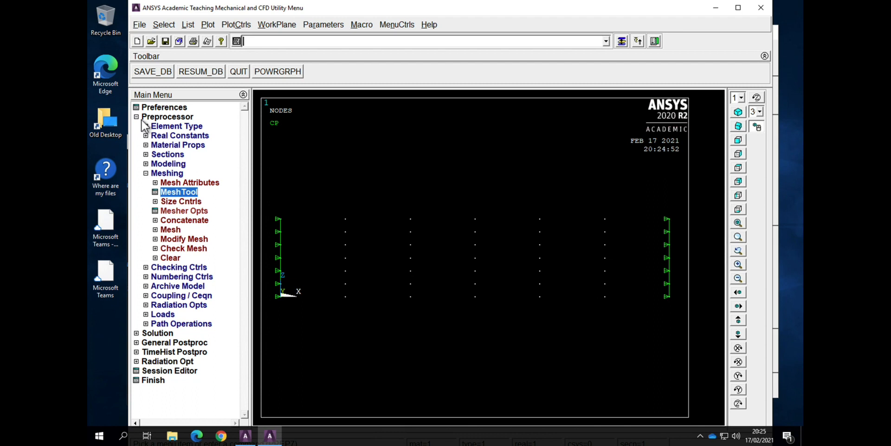
pyautogui.moveTo(149, 149)
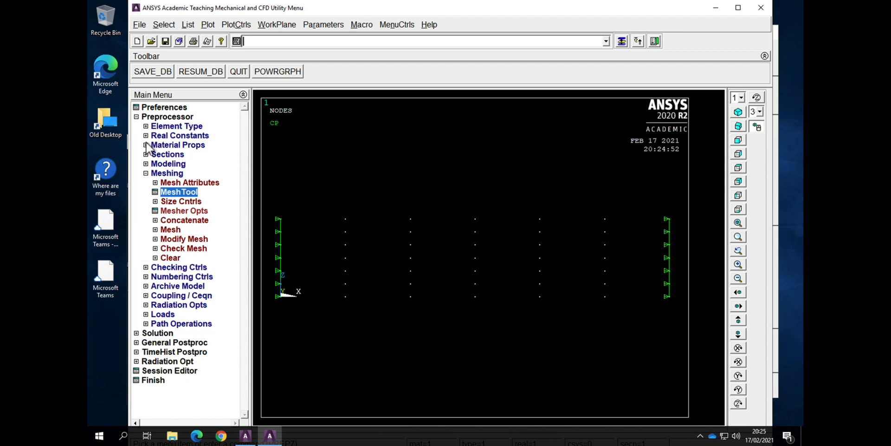
pyautogui.moveTo(149, 317)
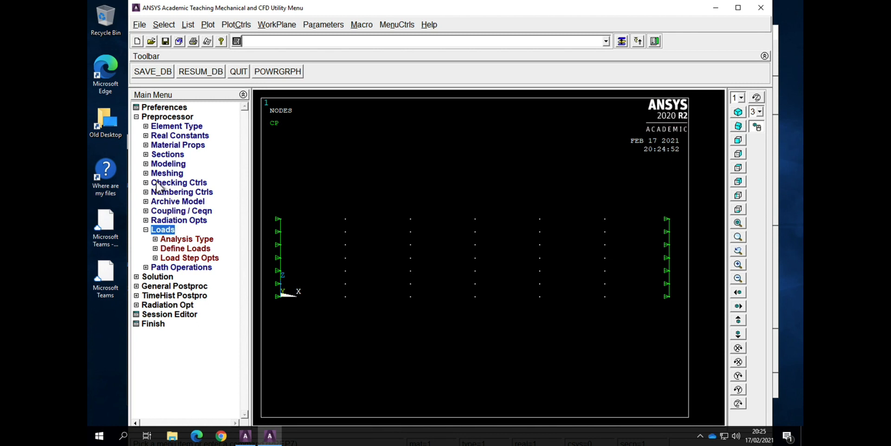
# Step: Start a new analysis under Solution and set its type to Static
pyautogui.click(168, 163)
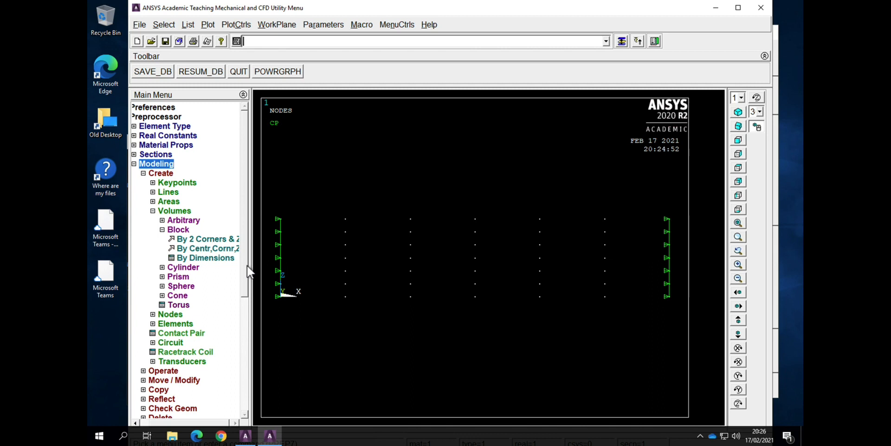
pyautogui.scroll(-3)
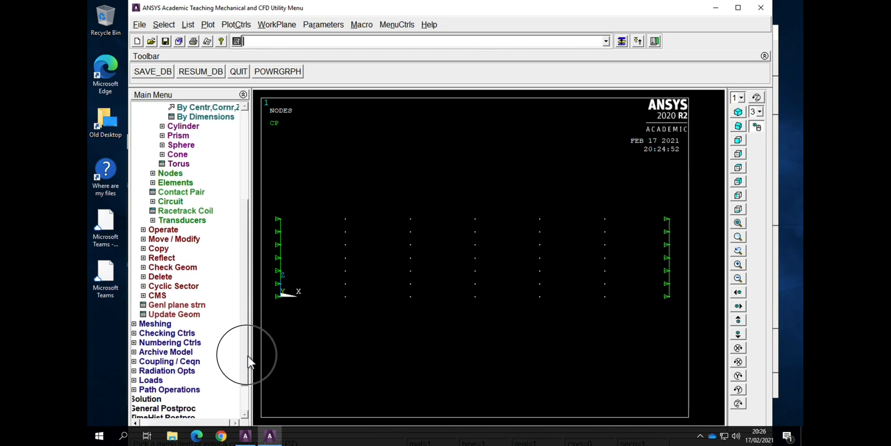
pyautogui.scroll(-3)
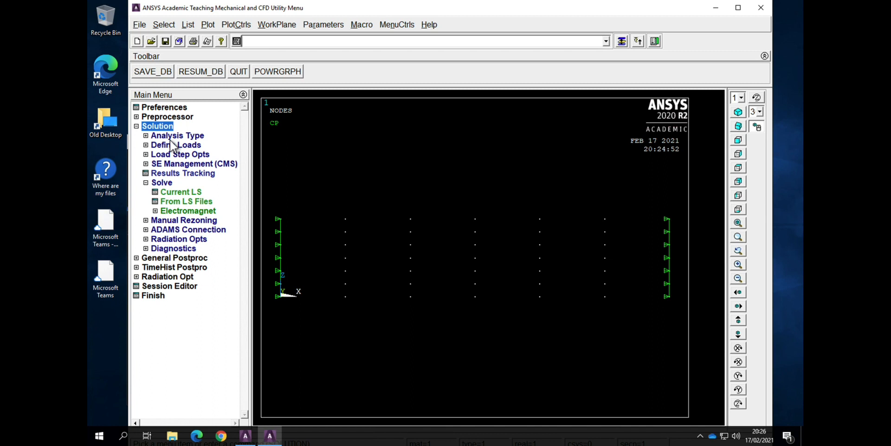
pyautogui.click(177, 135)
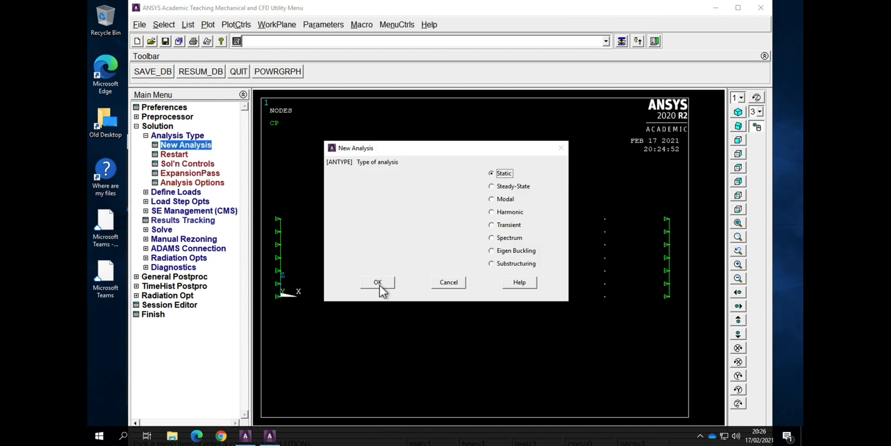
pyautogui.click(377, 283)
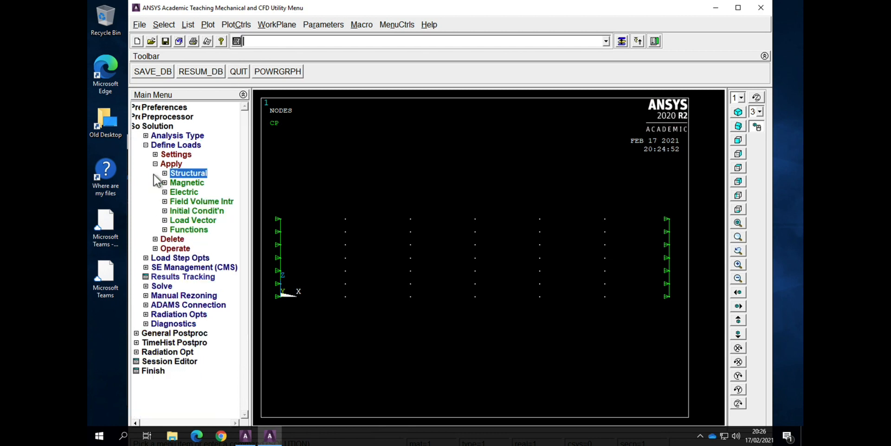
# Step: Box-pick the mid-height nodes and constrain UX, UY and UZ to 0
pyautogui.click(188, 173)
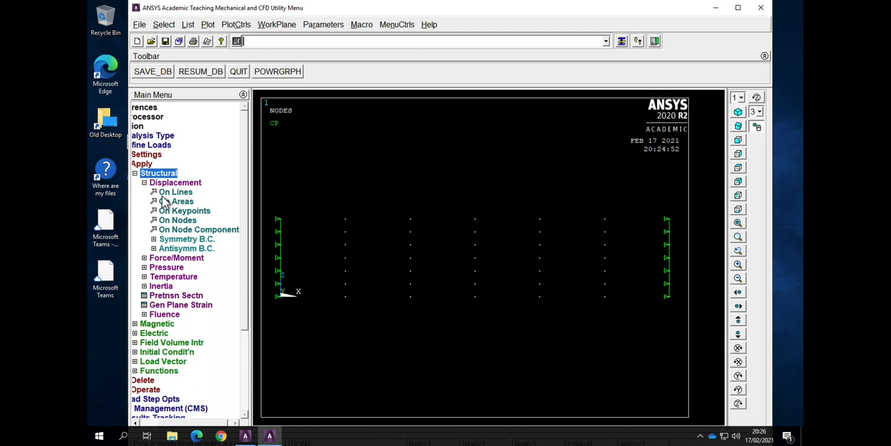
pyautogui.moveTo(170, 229)
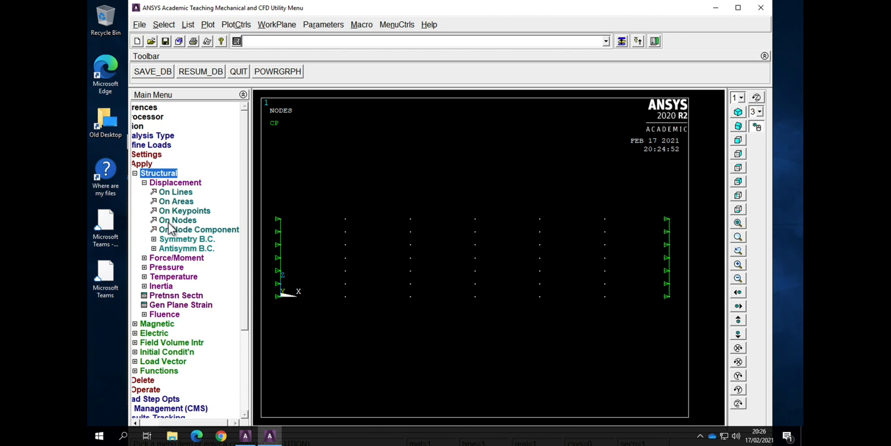
pyautogui.click(177, 220)
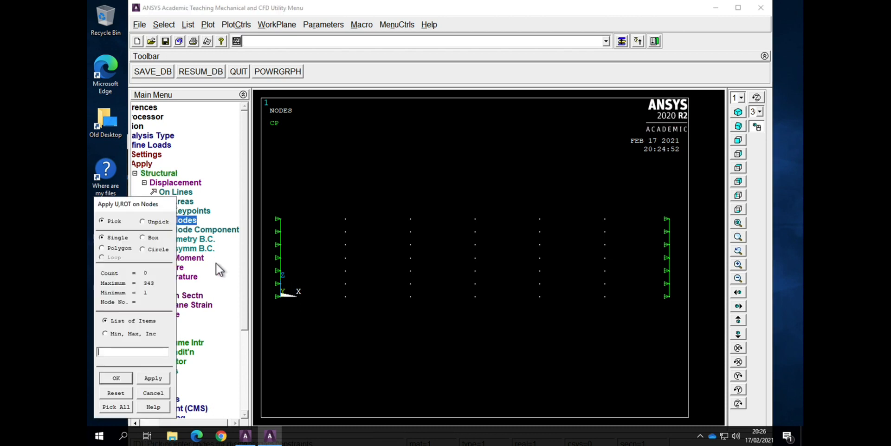
pyautogui.click(142, 237)
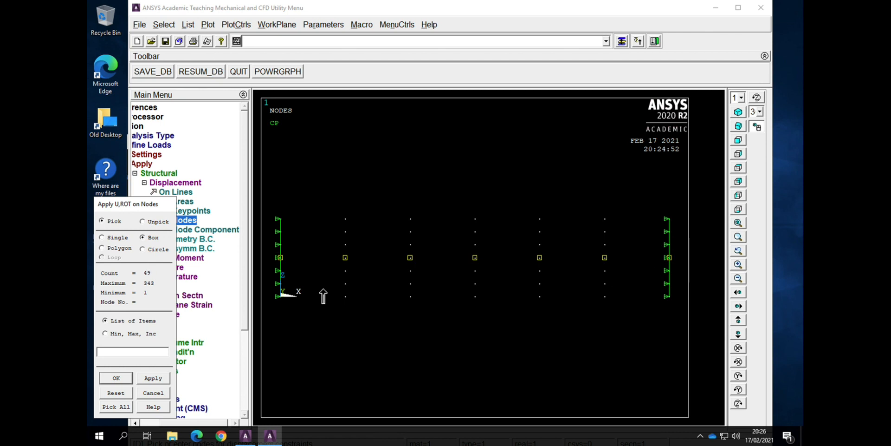
pyautogui.click(116, 377)
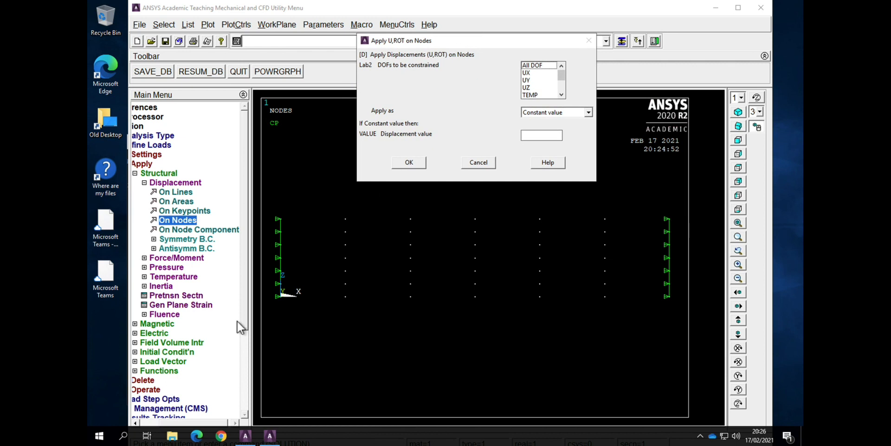
pyautogui.moveTo(580, 176)
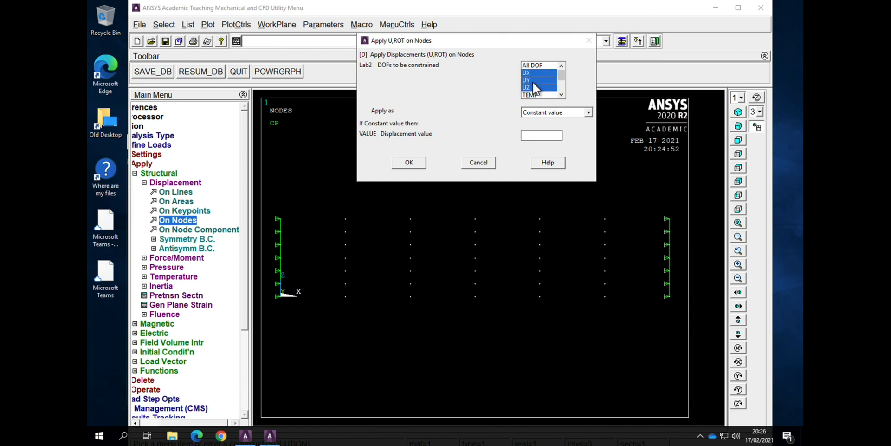
pyautogui.write('0')
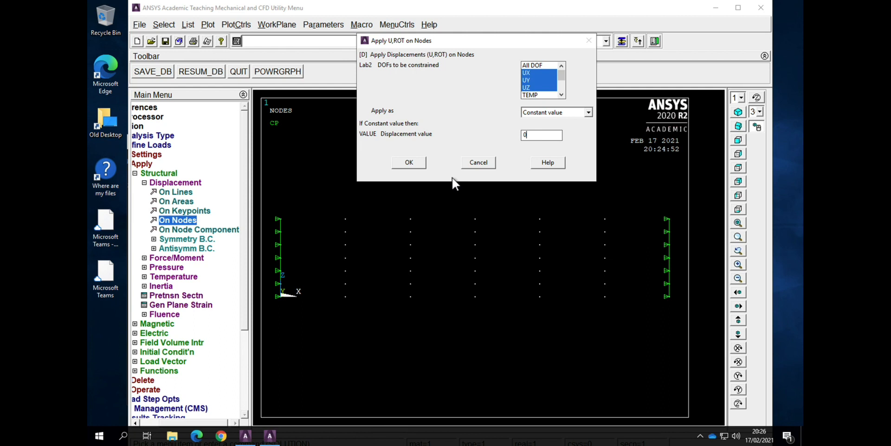
pyautogui.click(409, 162)
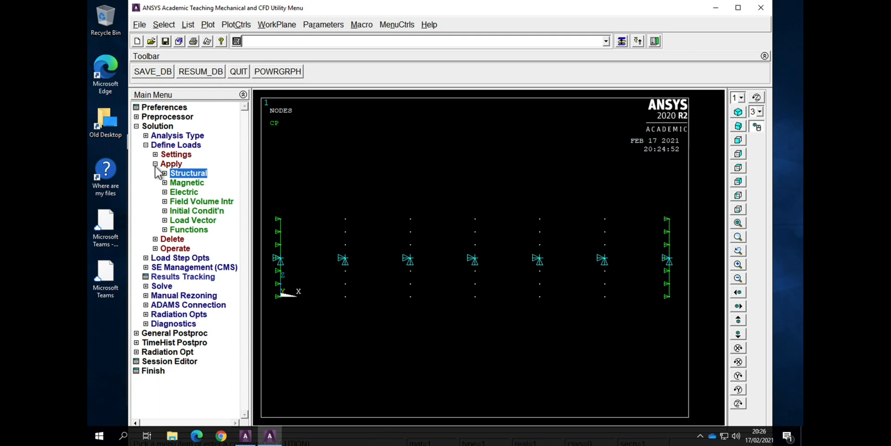
# Step: Apply a 0 V voltage load to the first picked set of nodes
pyautogui.click(164, 192)
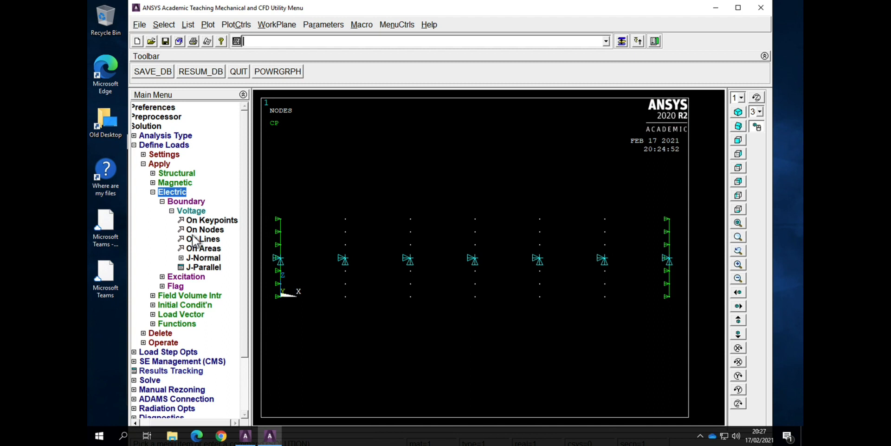
pyautogui.click(208, 229)
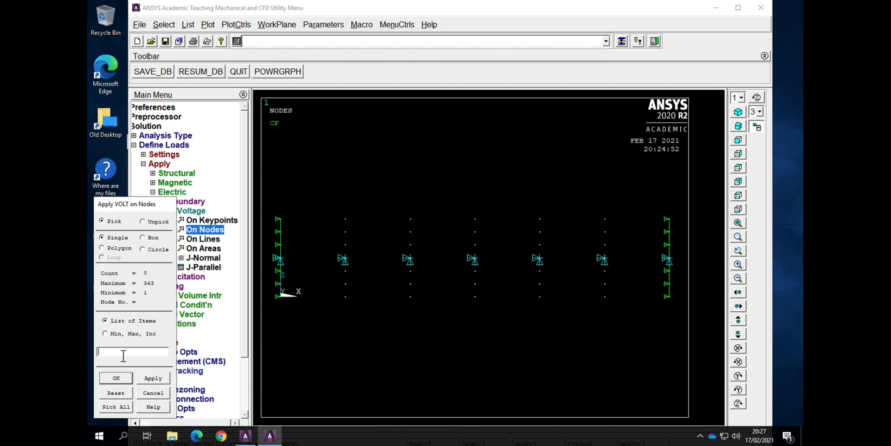
pyautogui.click(116, 377)
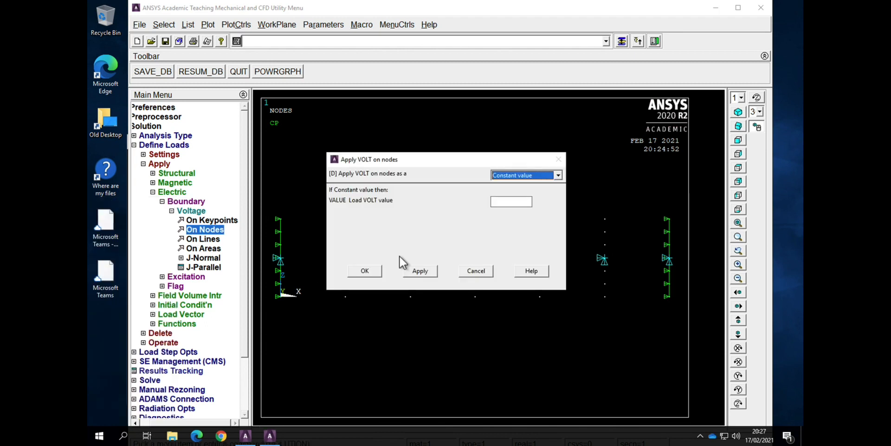
pyautogui.write('0')
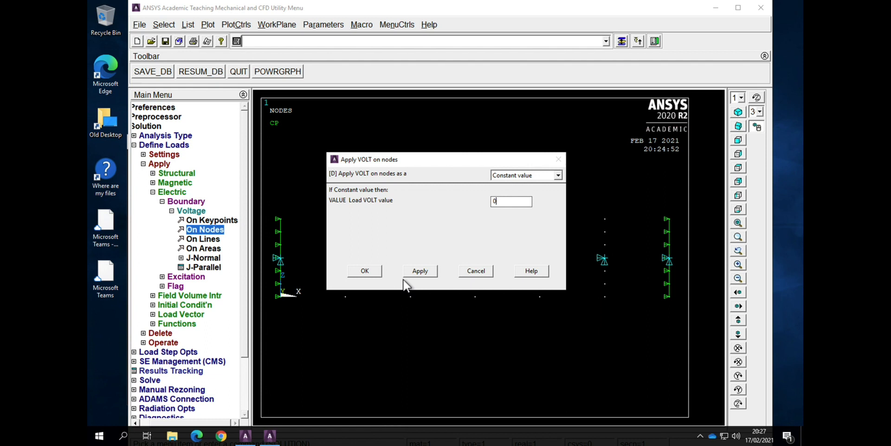
pyautogui.click(365, 270)
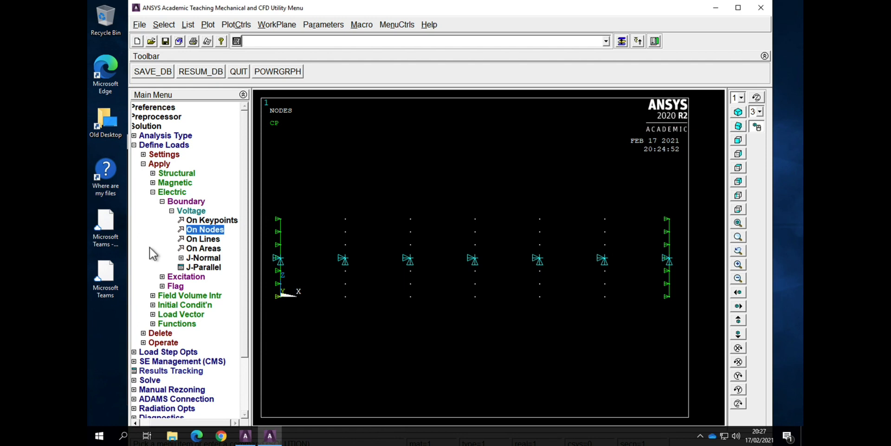
# Step: Apply a 1 V voltage load to the second picked set of nodes
pyautogui.click(205, 229)
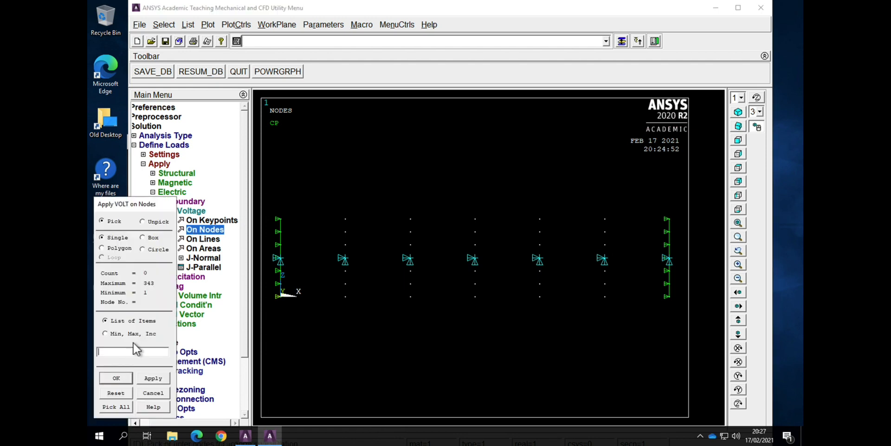
pyautogui.click(116, 378)
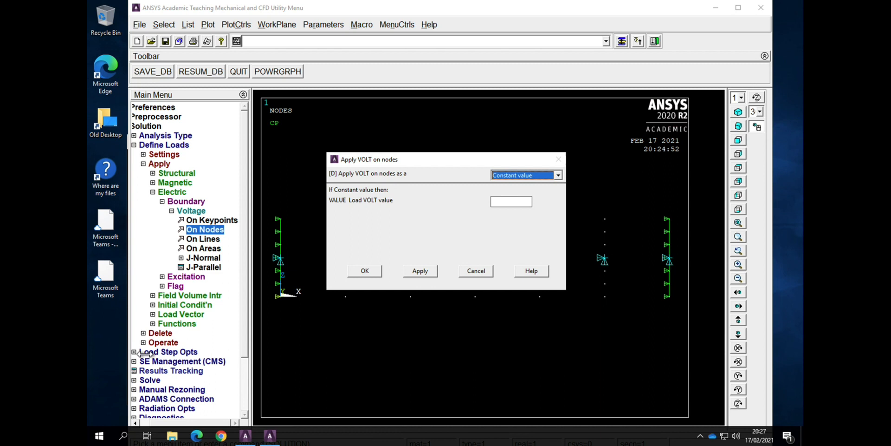
pyautogui.write('1')
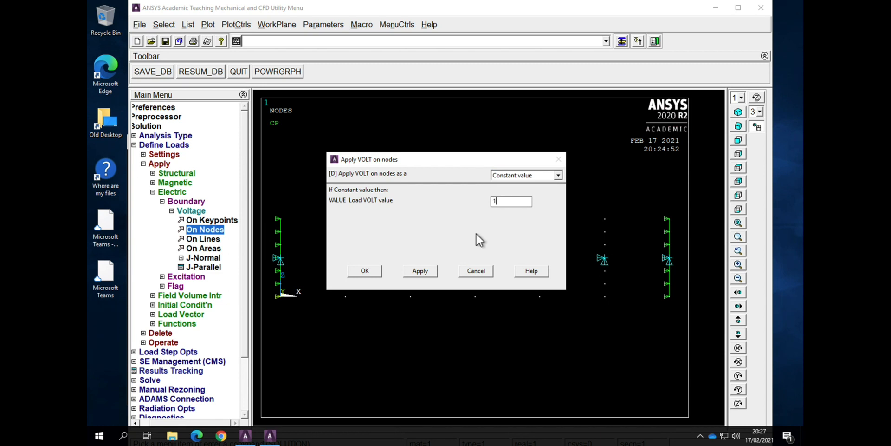
pyautogui.click(364, 271)
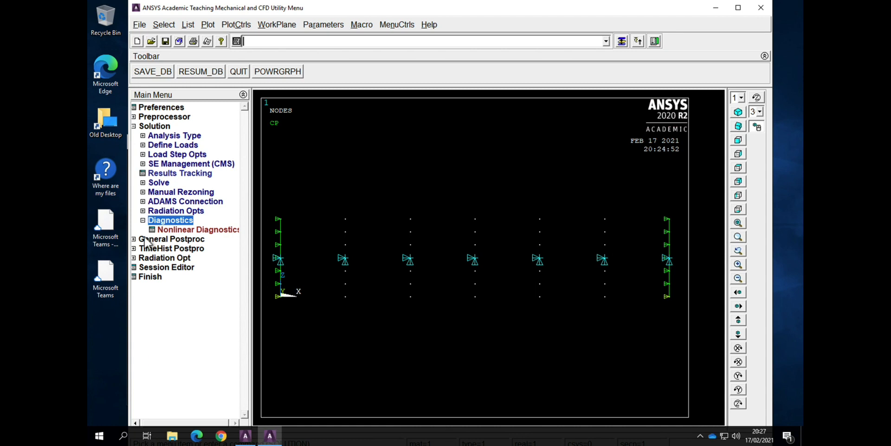
# Step: Solve the current load step, accepting both warnings and closing the status listing
pyautogui.click(158, 182)
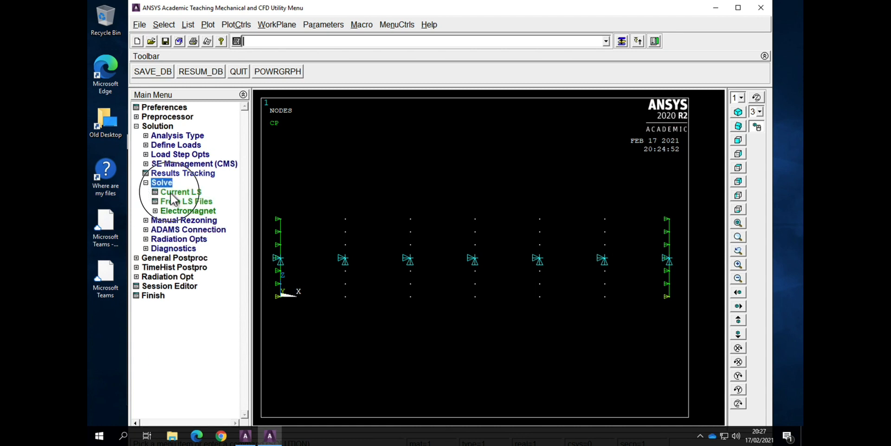
pyautogui.click(180, 192)
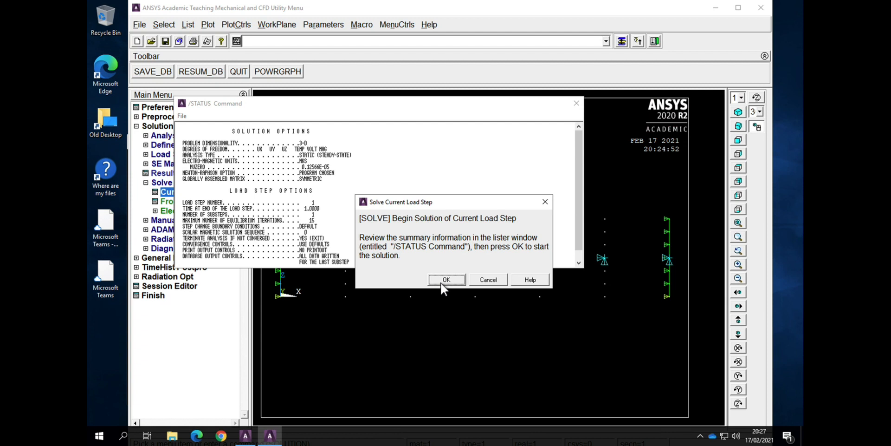
pyautogui.click(447, 279)
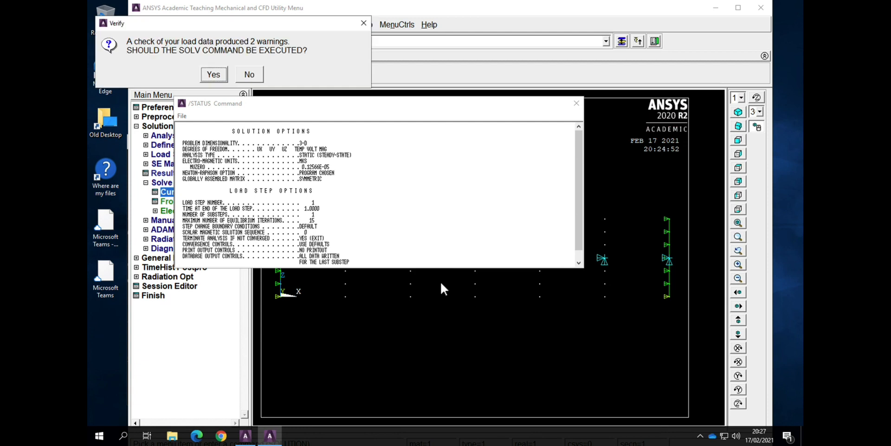
pyautogui.moveTo(277, 42)
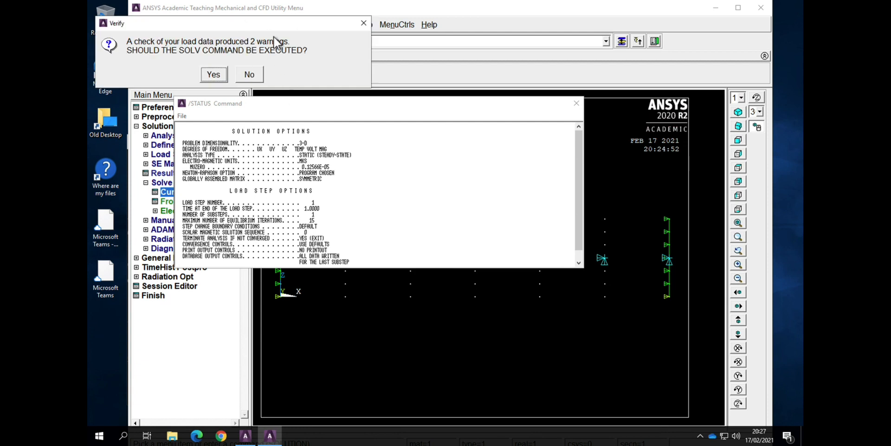
pyautogui.moveTo(228, 63)
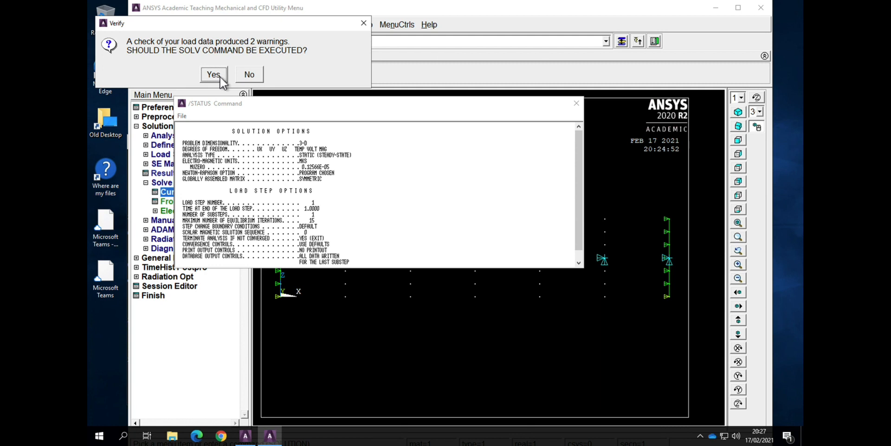
pyautogui.click(213, 74)
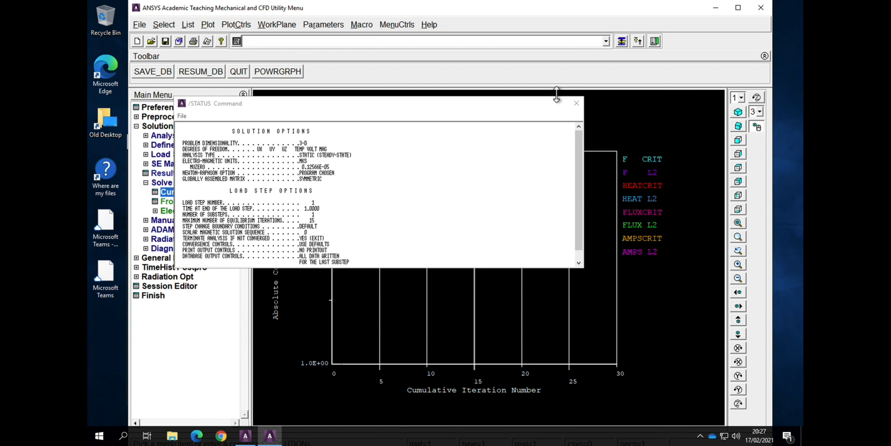
pyautogui.click(576, 103)
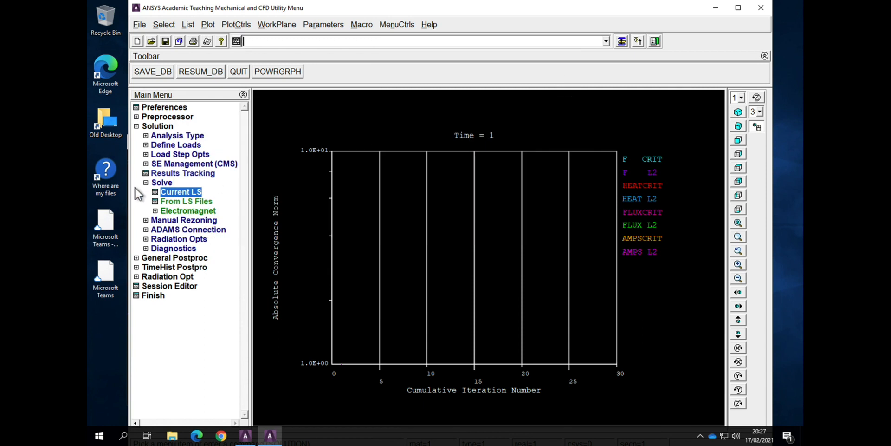
pyautogui.click(174, 135)
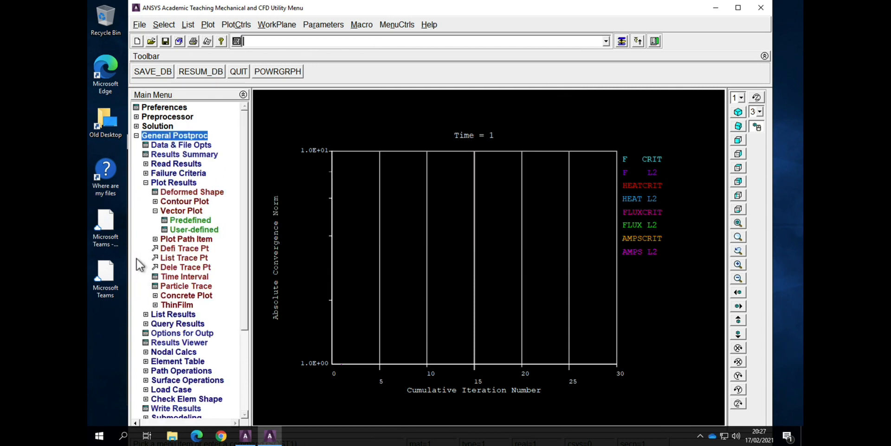
# Step: Plot the deformed shape with the undeformed edge outline shown
pyautogui.click(193, 192)
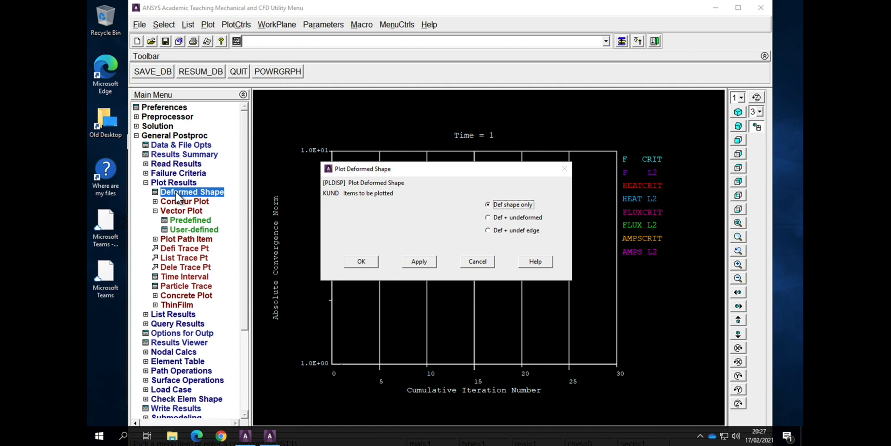
pyautogui.click(488, 230)
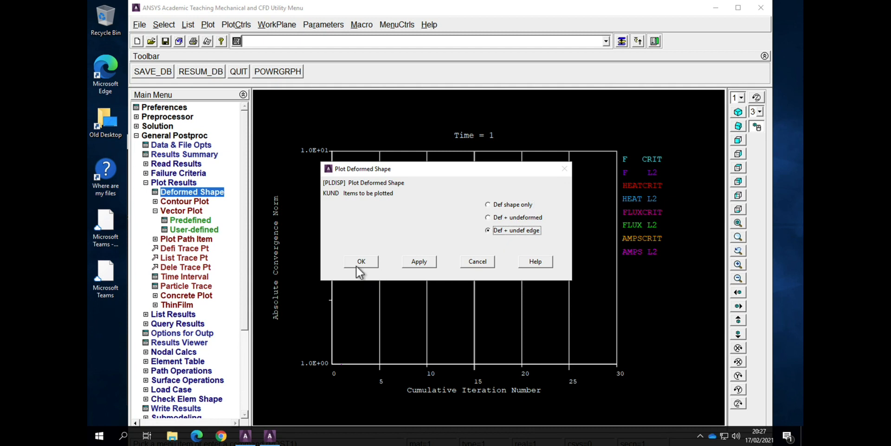
pyautogui.click(360, 261)
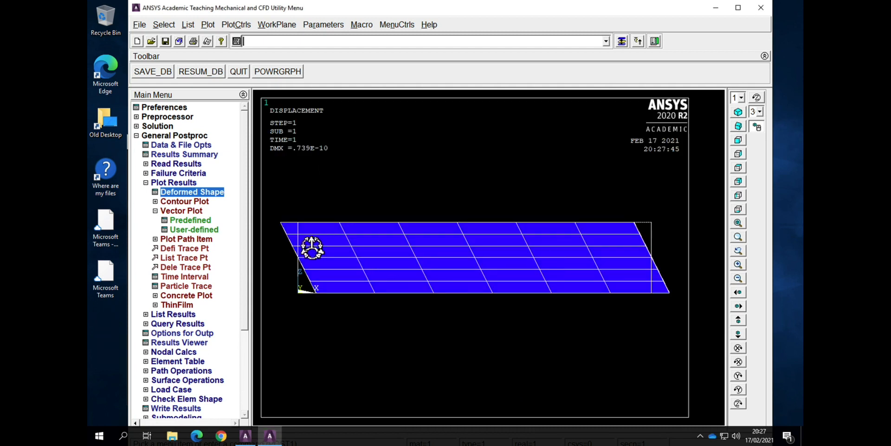
pyautogui.moveTo(699, 172)
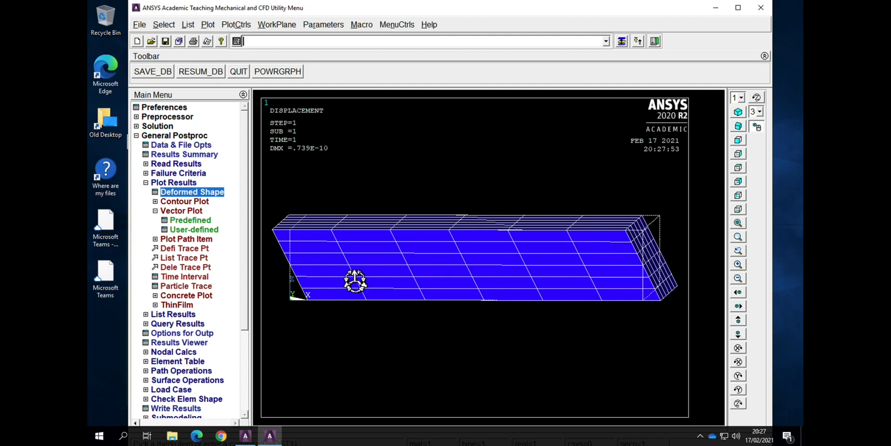
pyautogui.moveTo(506, 274)
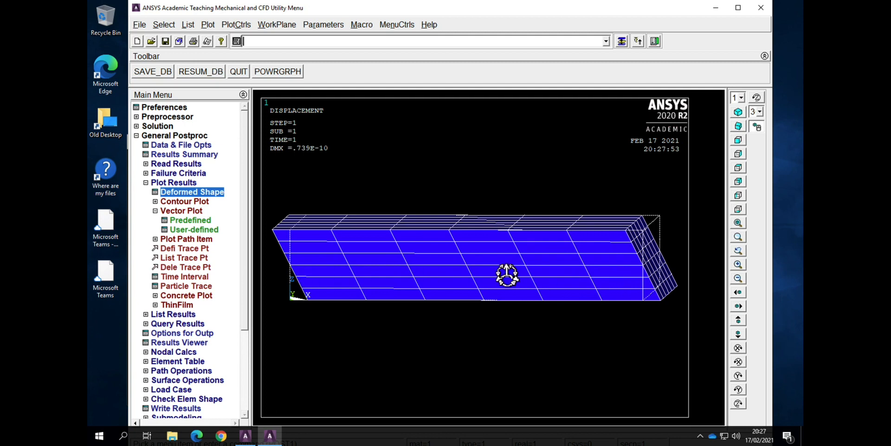
pyautogui.moveTo(463, 271)
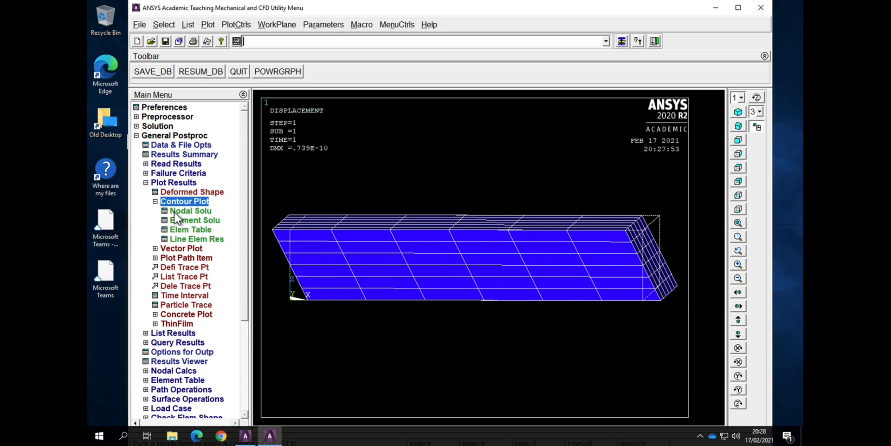
pyautogui.click(190, 210)
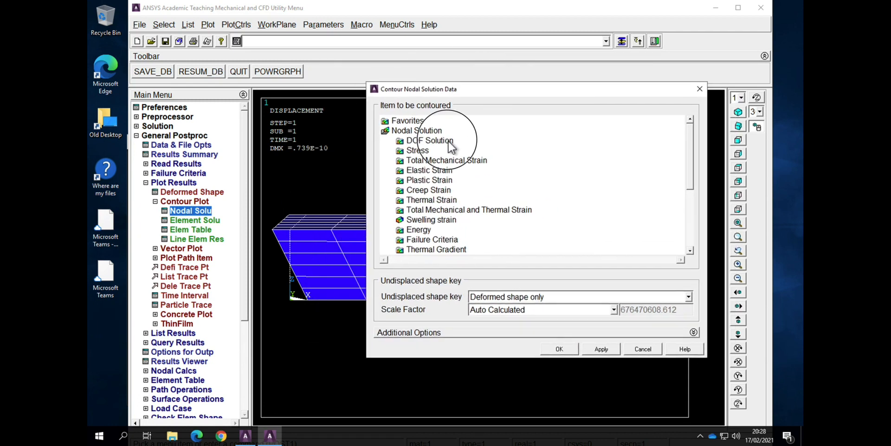
# Step: Contour the nodal UX displacement, ranging about ±0.739E-10, over the block
pyautogui.click(430, 140)
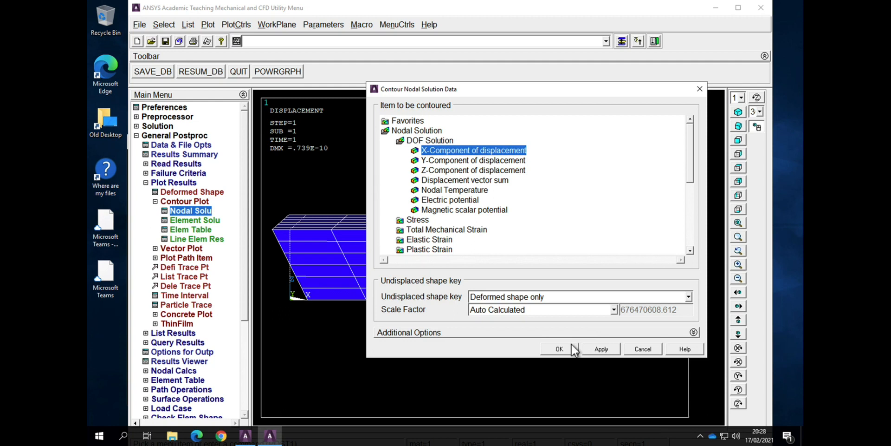
pyautogui.click(559, 349)
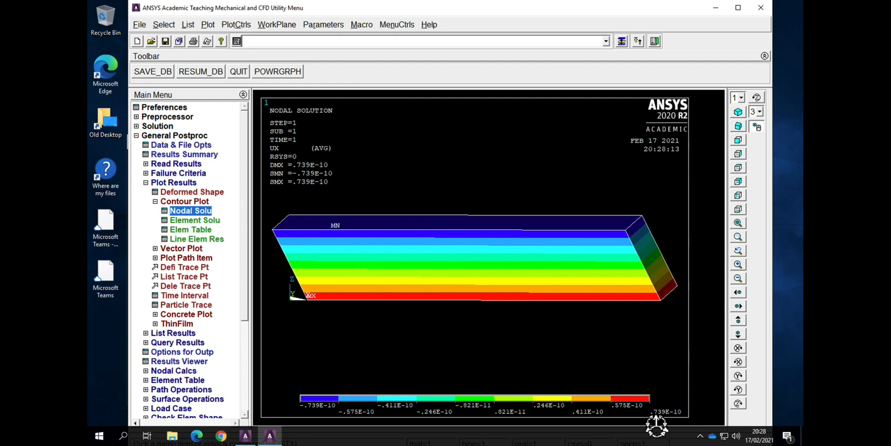
pyautogui.moveTo(586, 306)
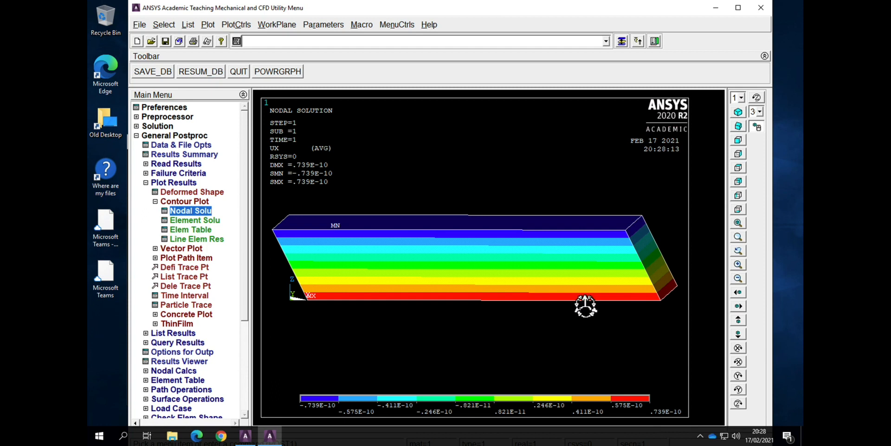
pyautogui.moveTo(659, 392)
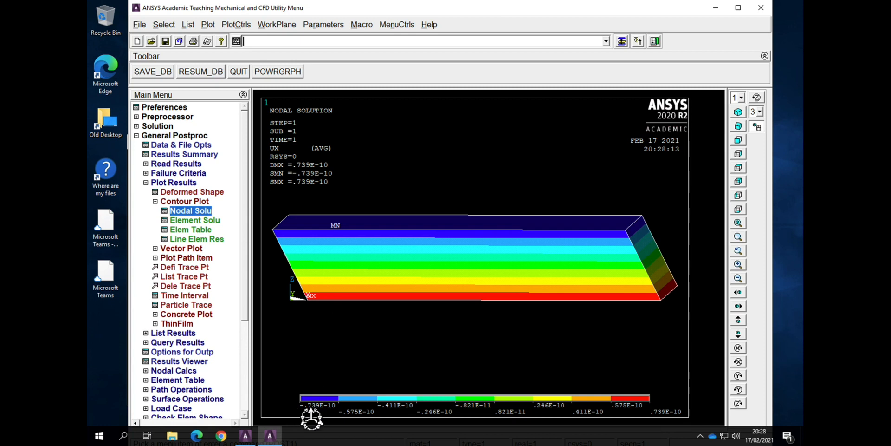
pyautogui.moveTo(354, 377)
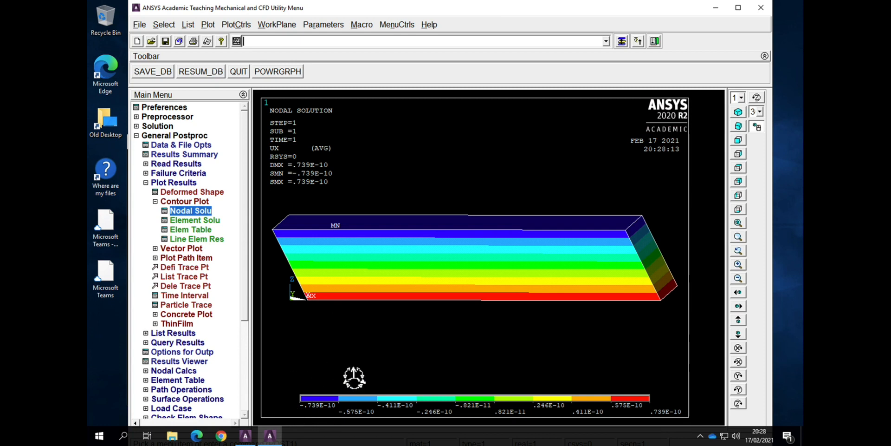
pyautogui.moveTo(292, 353)
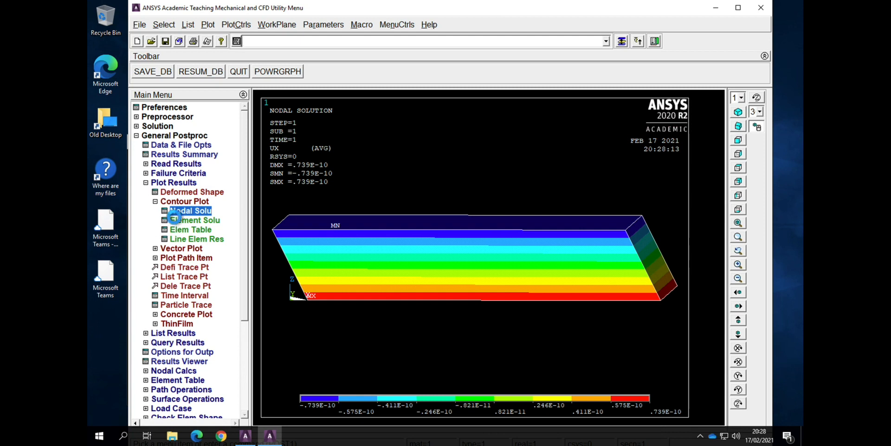
# Step: Read the first result set and contour the electric field X-component
pyautogui.click(194, 210)
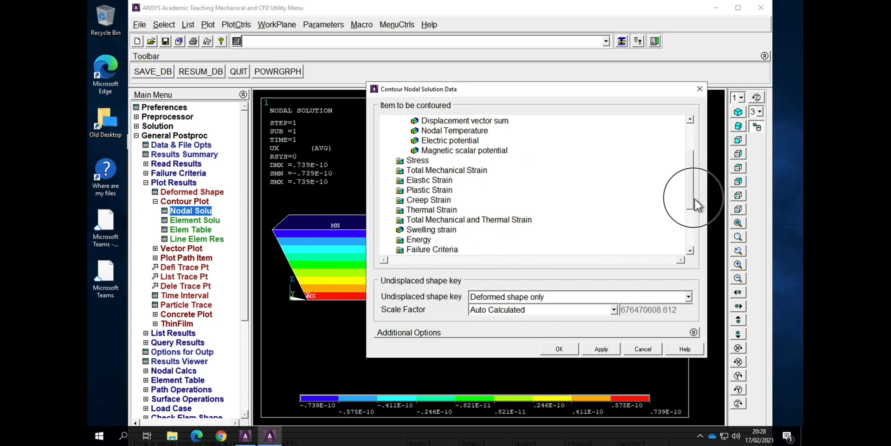
pyautogui.scroll(-3)
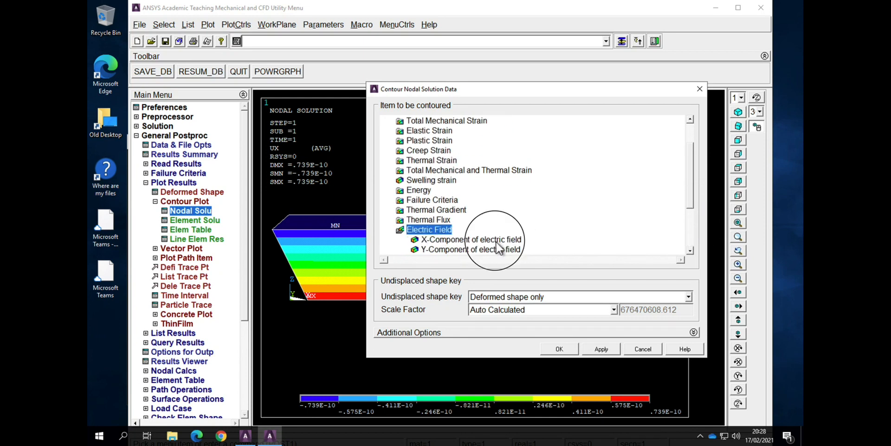
pyautogui.click(558, 349)
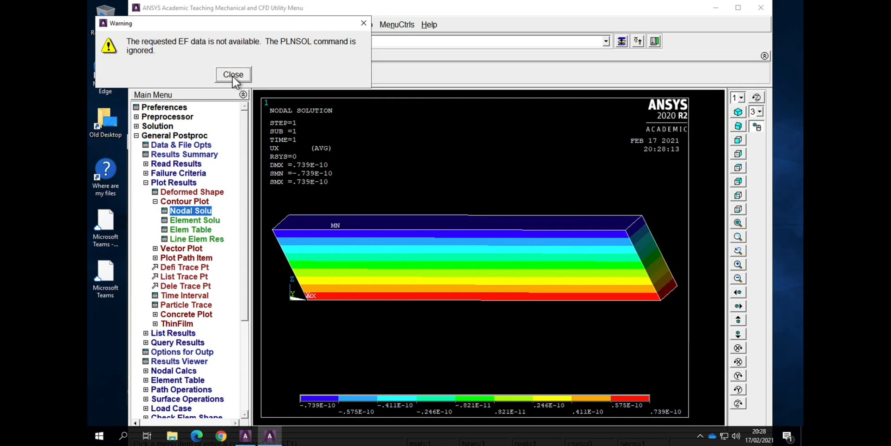
pyautogui.click(233, 74)
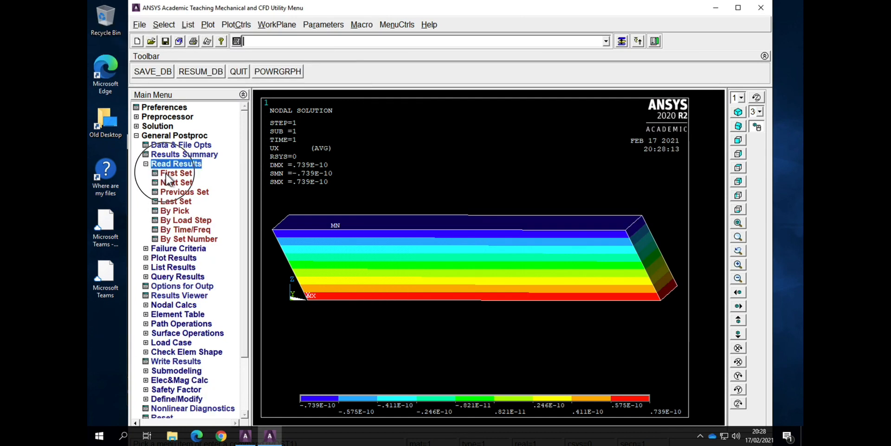
pyautogui.click(177, 173)
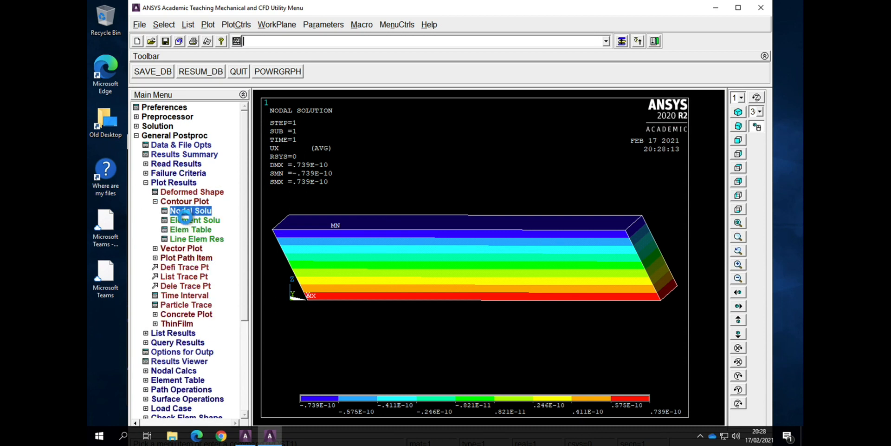
pyautogui.click(190, 210)
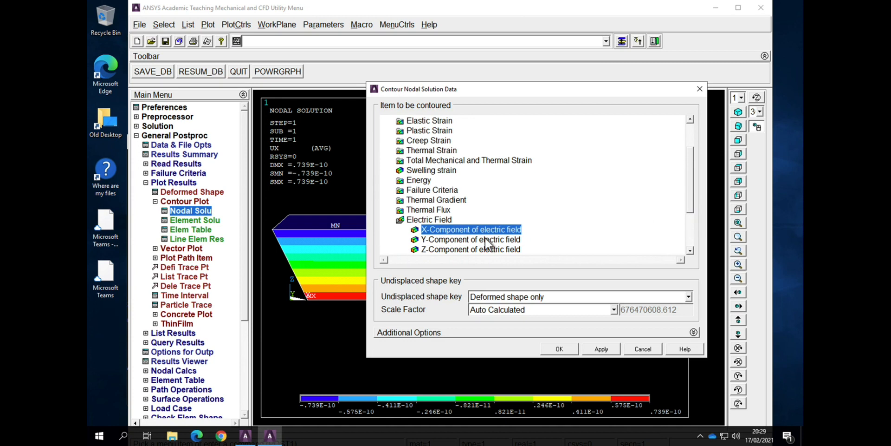
pyautogui.click(557, 349)
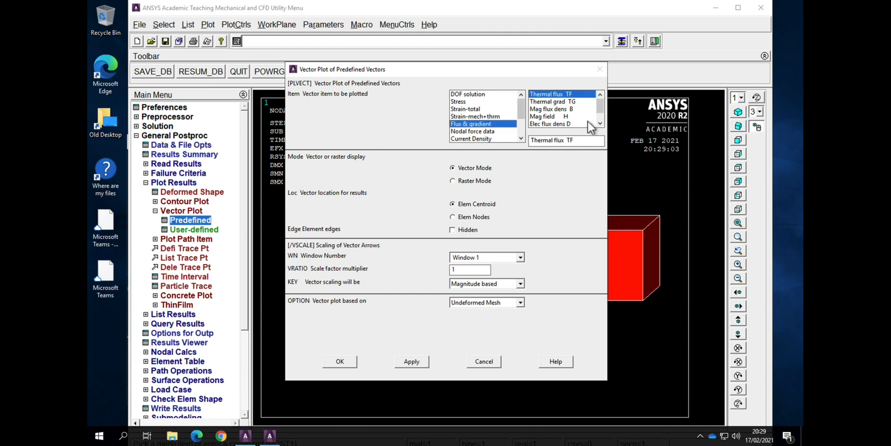
pyautogui.moveTo(604, 129)
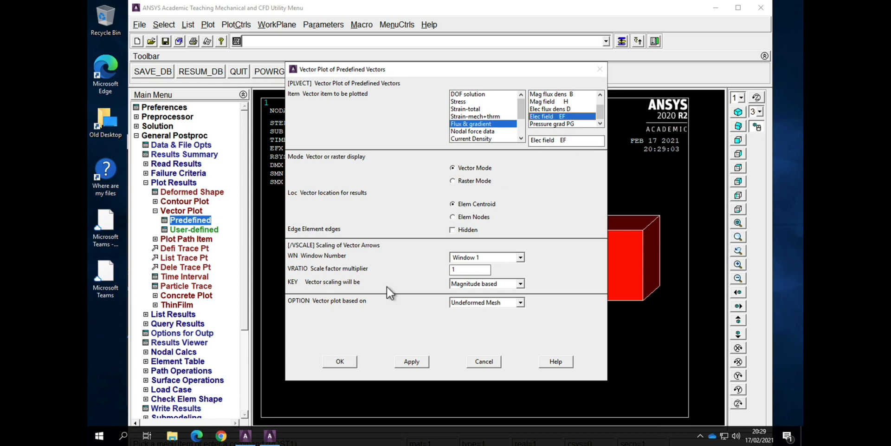
# Step: Plot electric field EF vectors, then displacement U vectors peaking at 0.739E-10
pyautogui.click(340, 362)
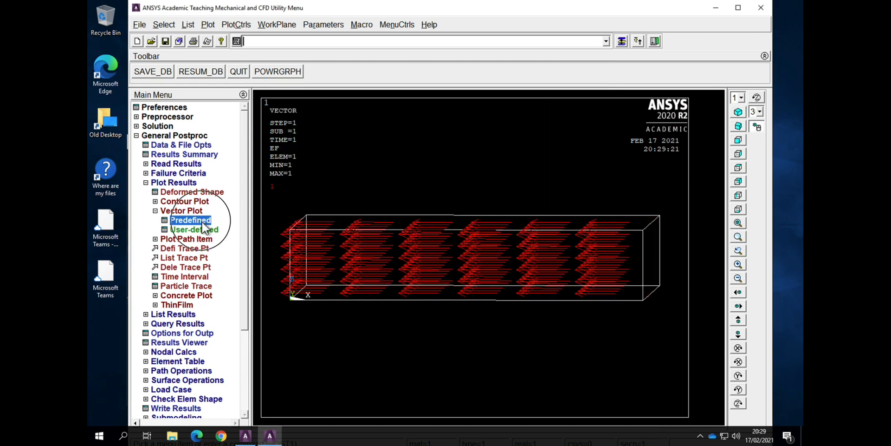
pyautogui.click(191, 221)
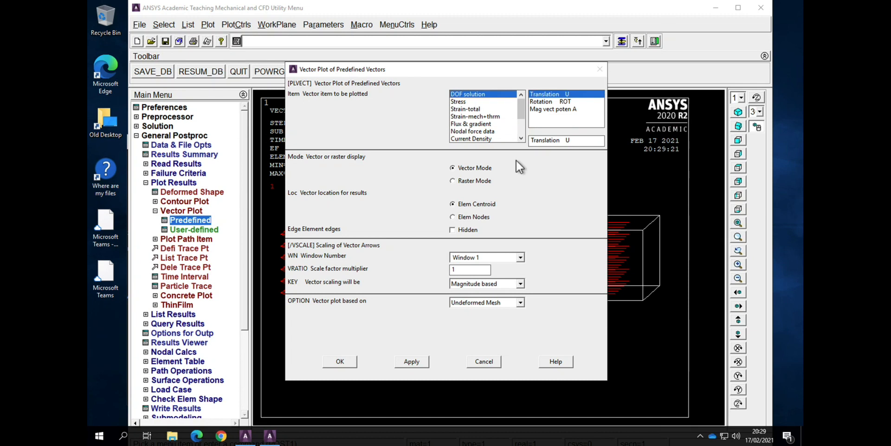
pyautogui.click(339, 361)
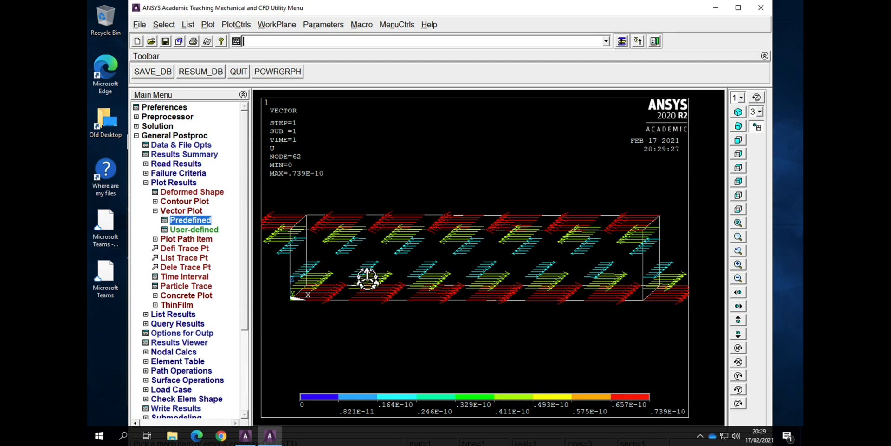
pyautogui.moveTo(529, 302)
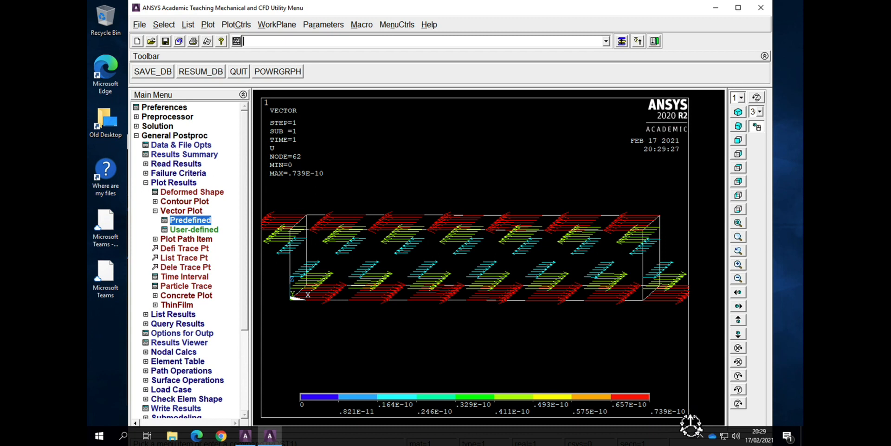
pyautogui.moveTo(532, 330)
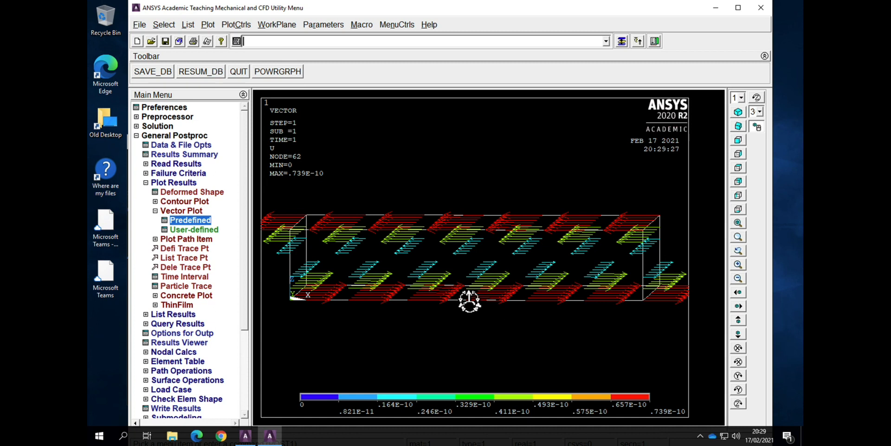
pyautogui.moveTo(182, 168)
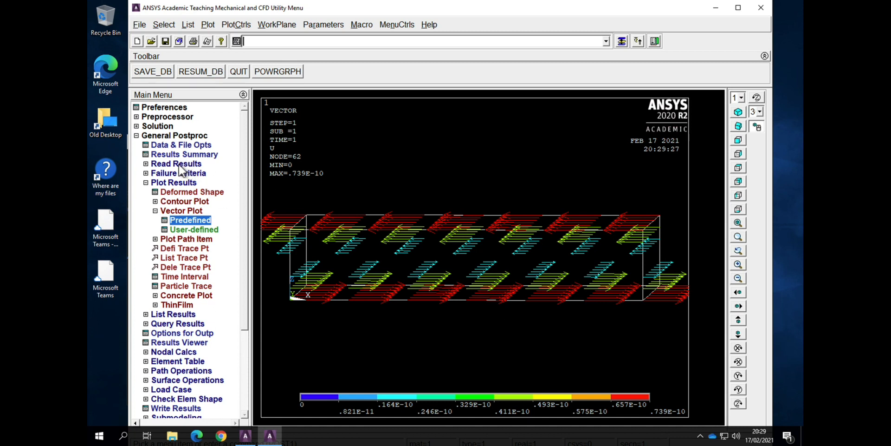
# Step: Replot the deformed shape over the undeformed outline
pyautogui.click(192, 192)
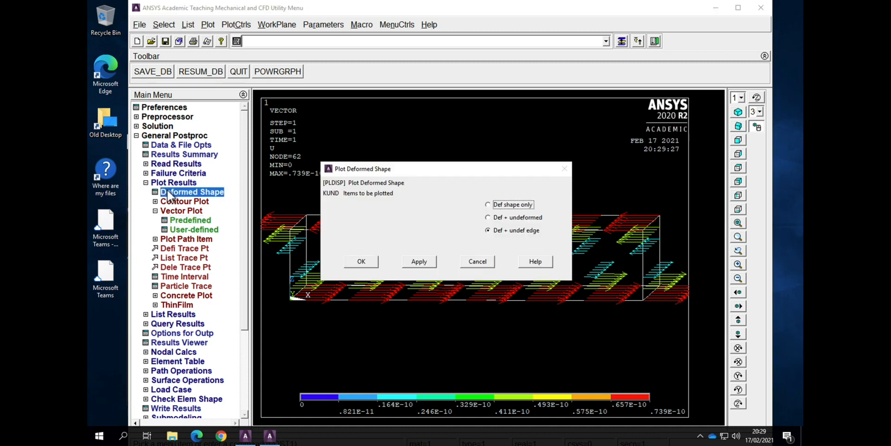
pyautogui.click(488, 217)
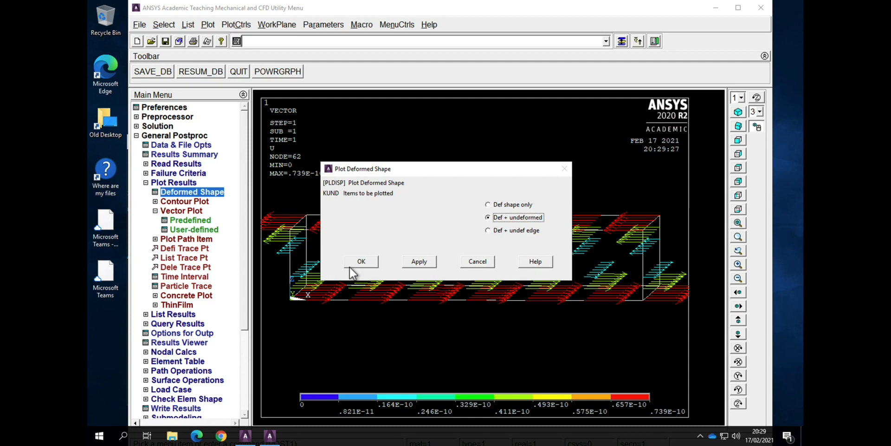
pyautogui.click(361, 261)
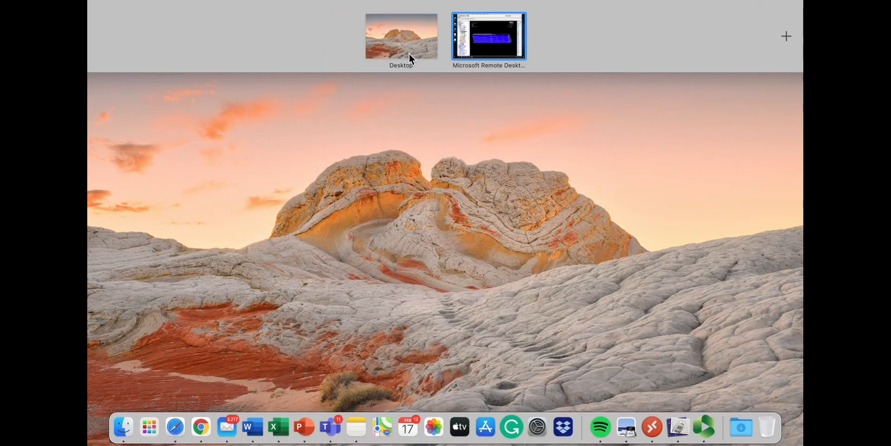
# Step: Switch to the desktop space showing the d15 = 740 pm/V calculation slide
pyautogui.click(488, 36)
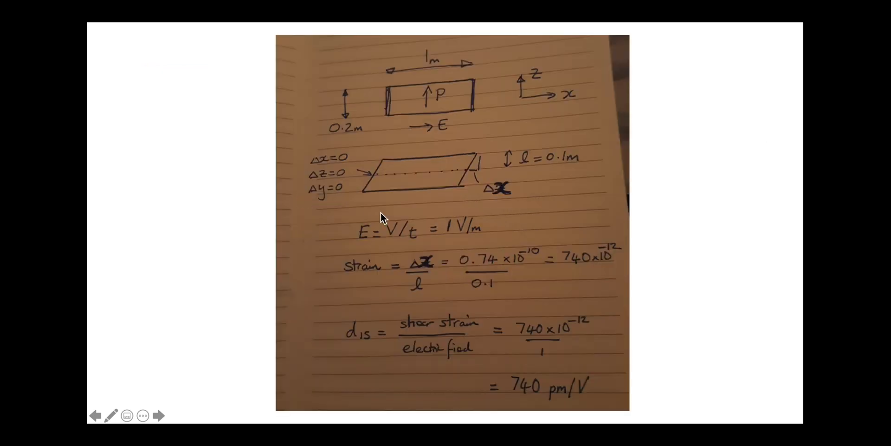
pyautogui.moveTo(400, 276)
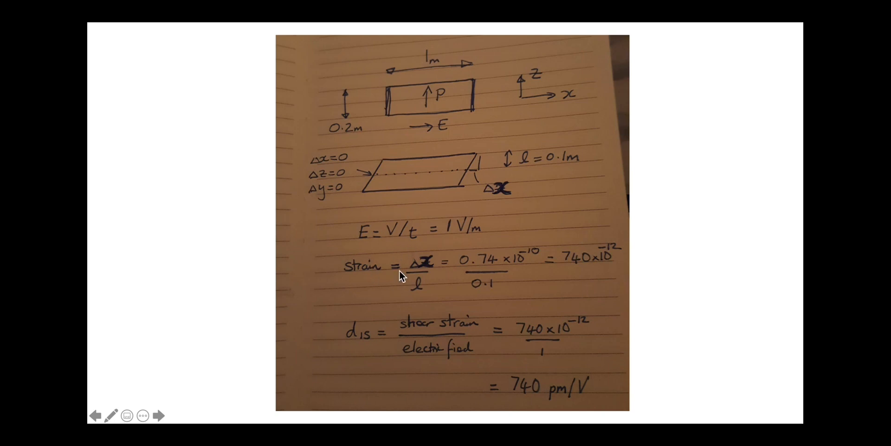
pyautogui.moveTo(487, 261)
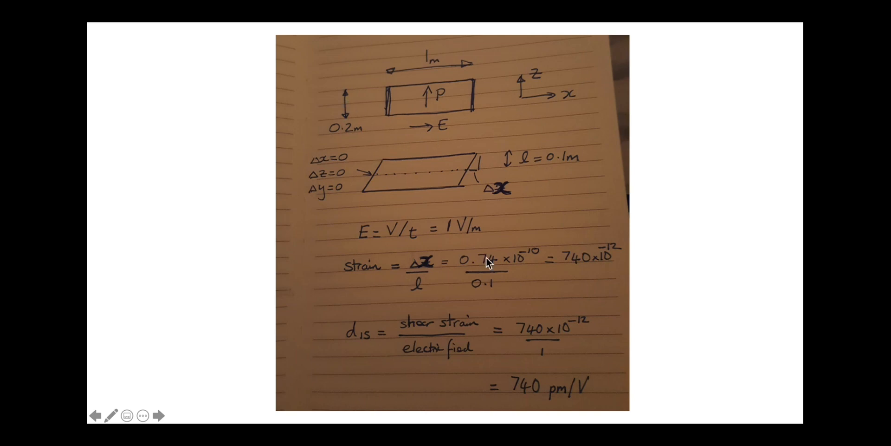
pyautogui.moveTo(572, 266)
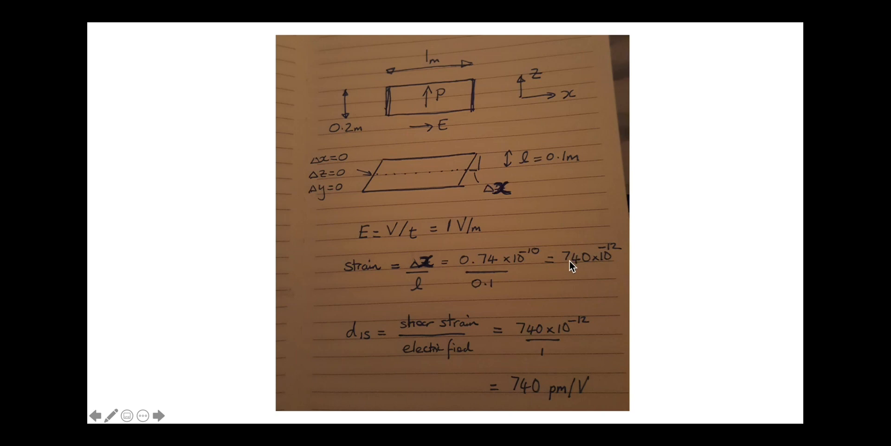
pyautogui.moveTo(590, 274)
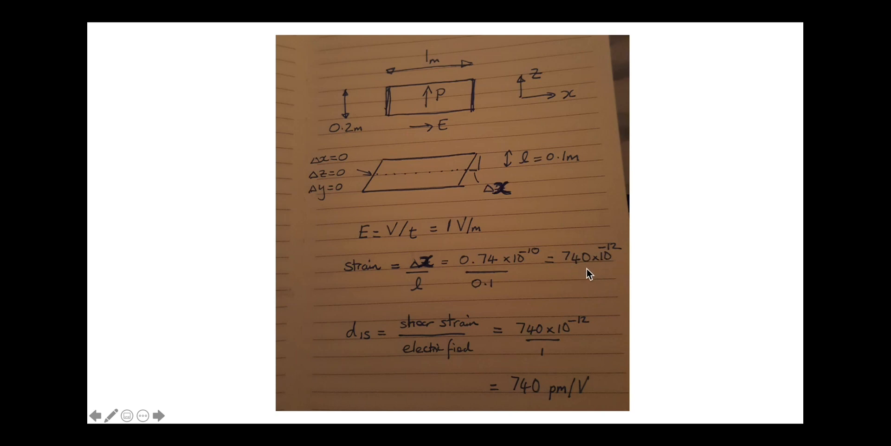
pyautogui.moveTo(388, 341)
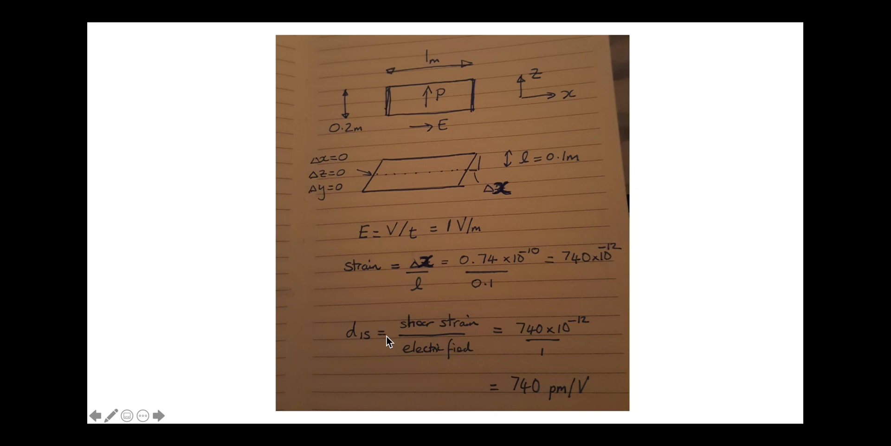
pyautogui.moveTo(526, 373)
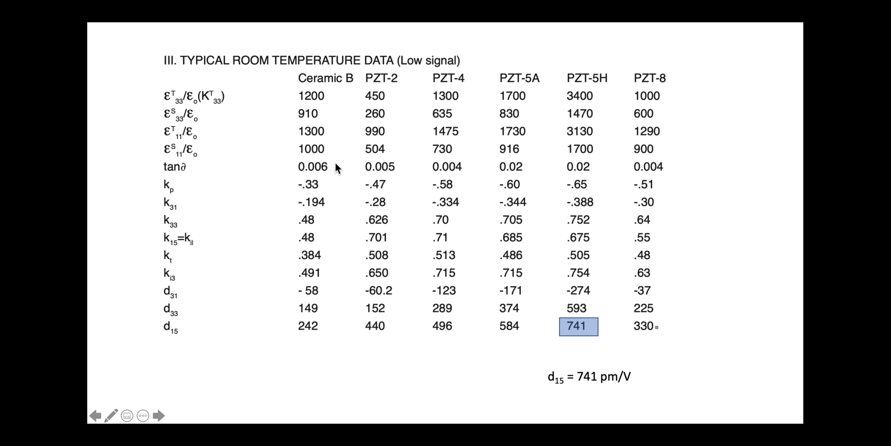
pyautogui.moveTo(471, 157)
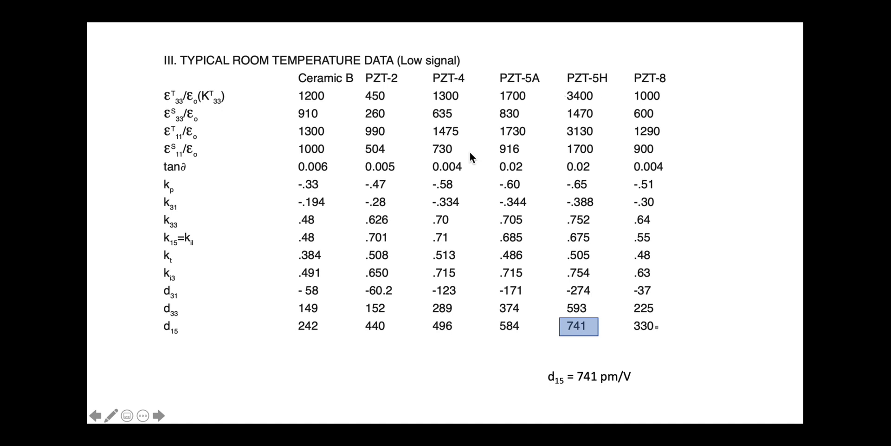
# Step: Return from the PZT-5H table (d15 741 pm/V) to the handwritten derivation slide
pyautogui.click(158, 416)
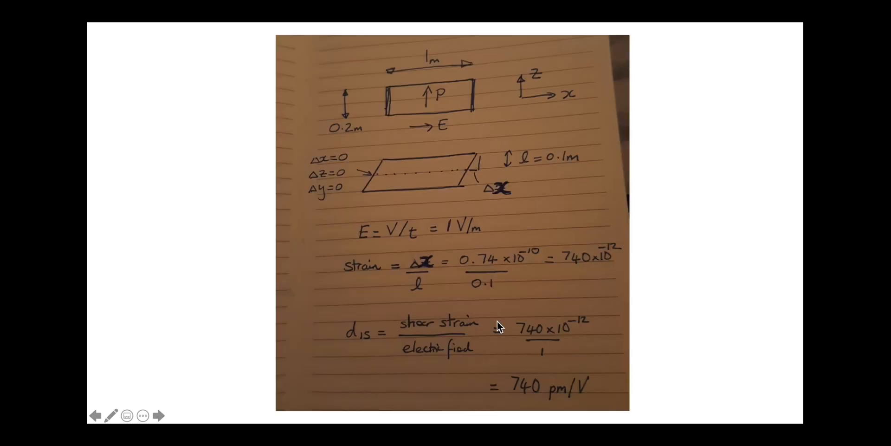
pyautogui.moveTo(486, 303)
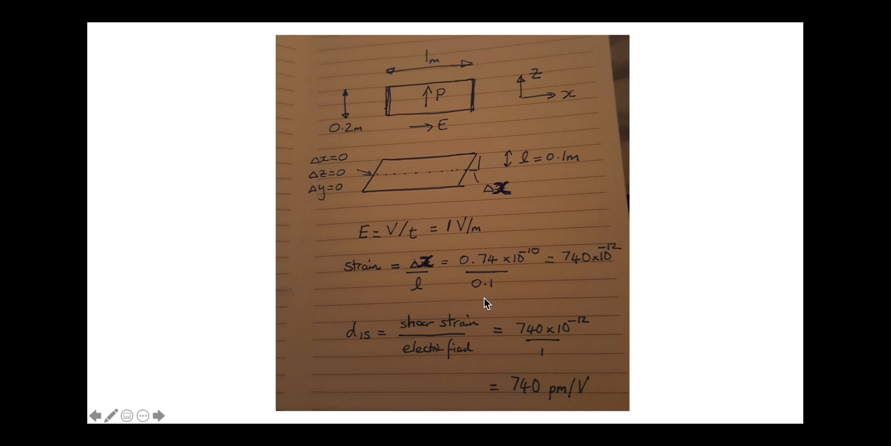